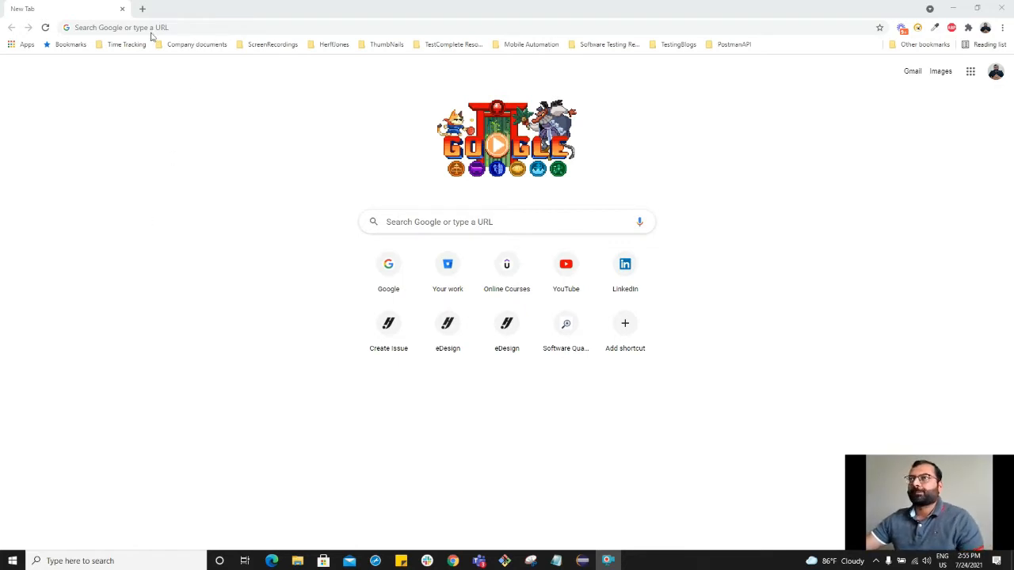
Search Google for 'playwright with java'
left_click(119, 27)
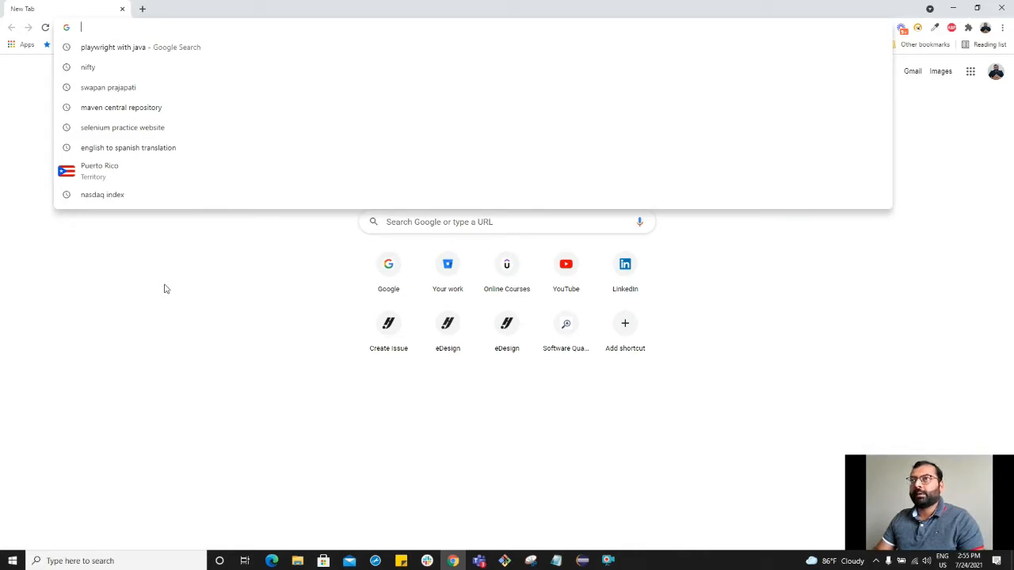
type("playwright with java")
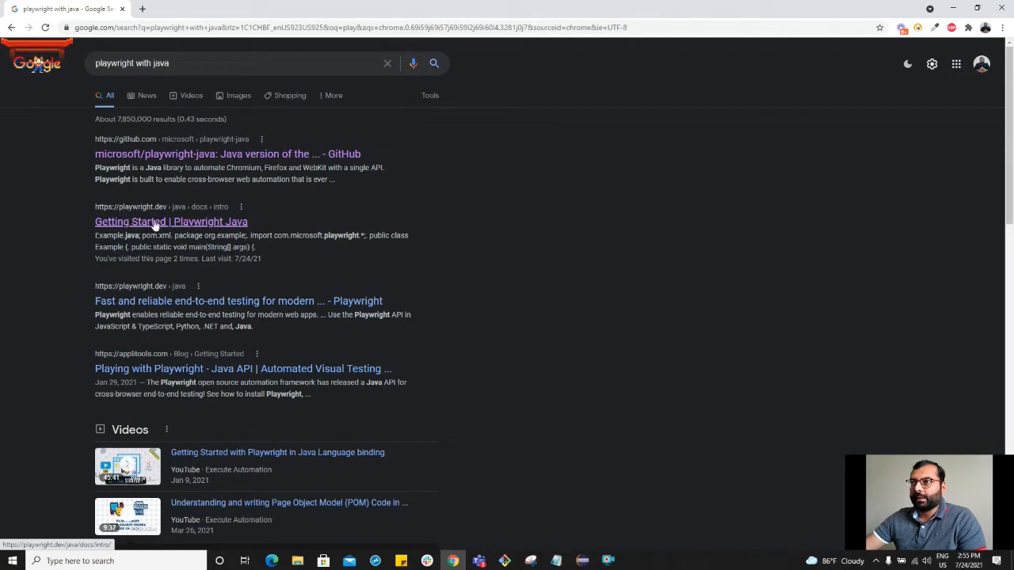
Open the Playwright Java Getting Started page and view its pom.xml usage example
left_click(170, 222)
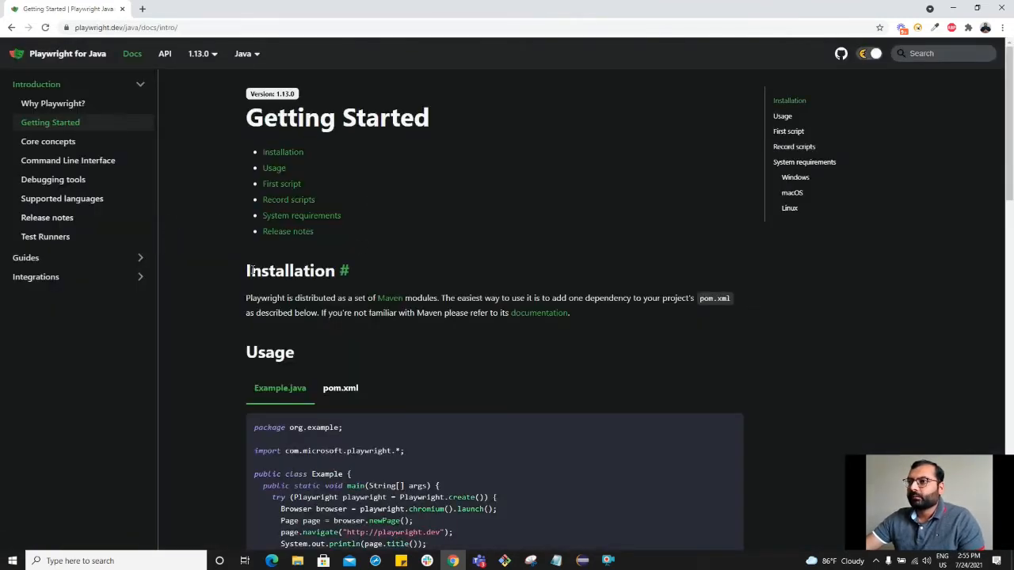
scroll("down", 3)
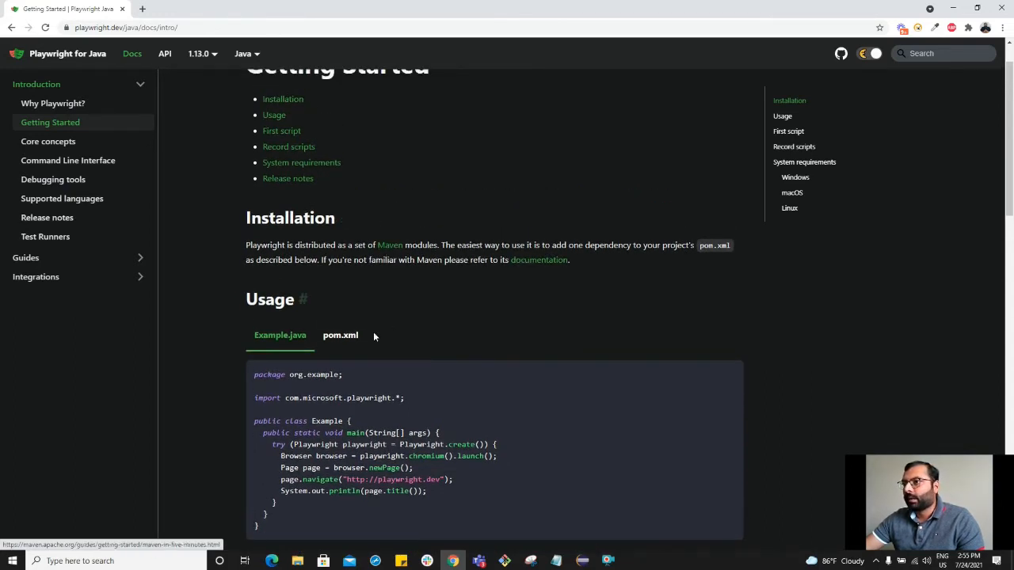
left_click(340, 336)
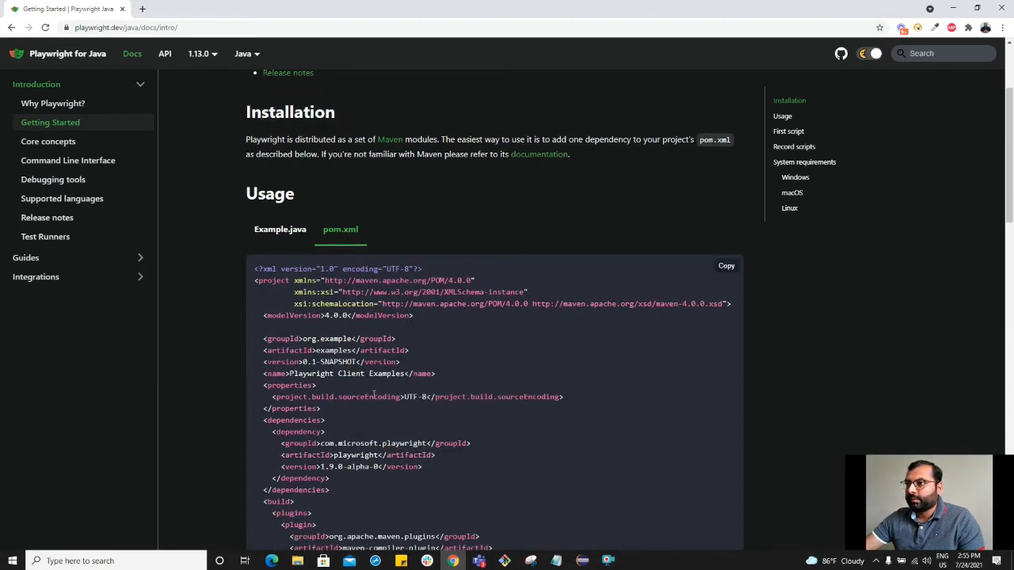
scroll("down", 3)
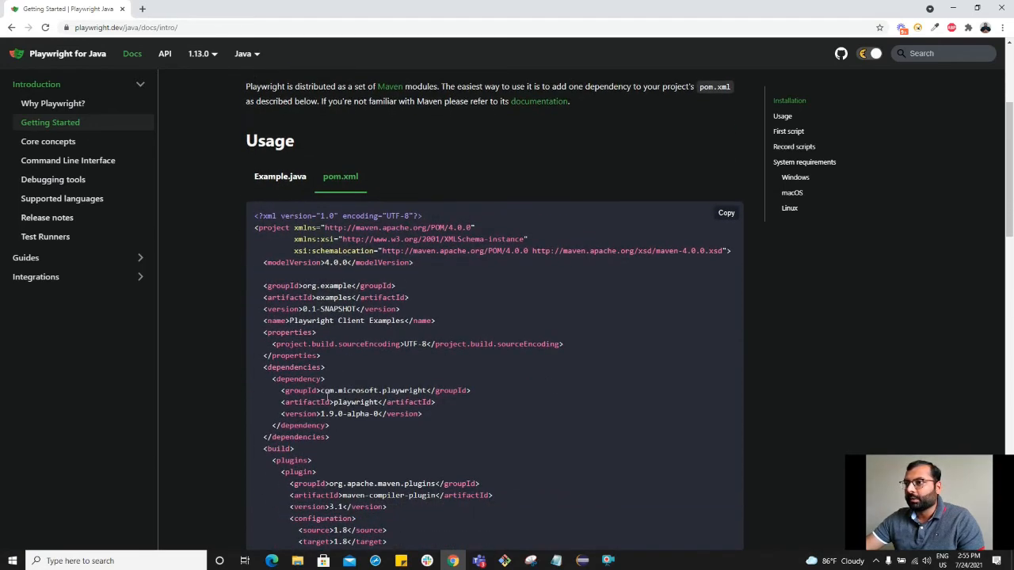
scroll("down", 3)
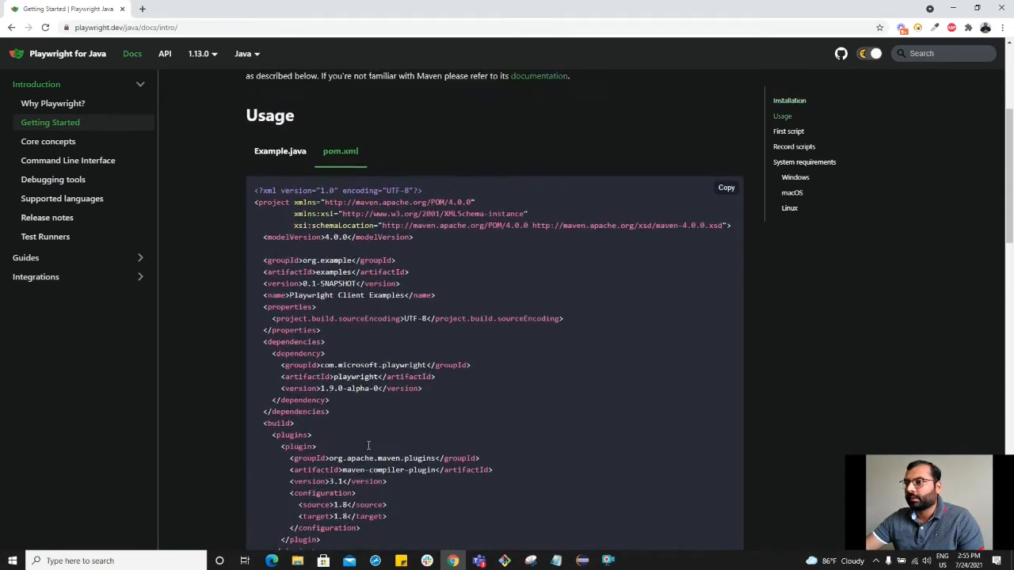
scroll("up", 3)
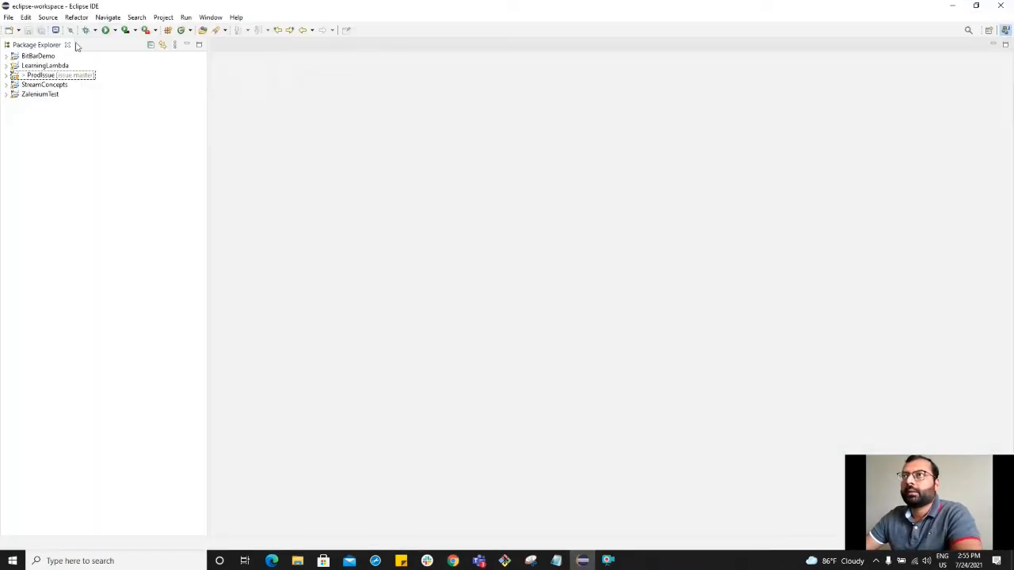
Start a new Maven Project from the File > New > Project wizard
left_click(8, 16)
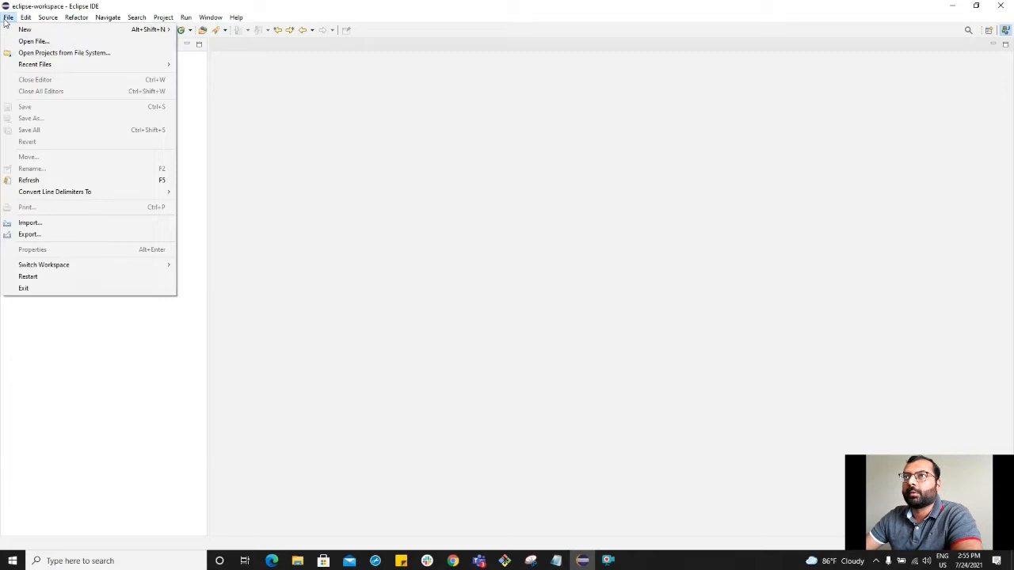
mouse_move(24, 30)
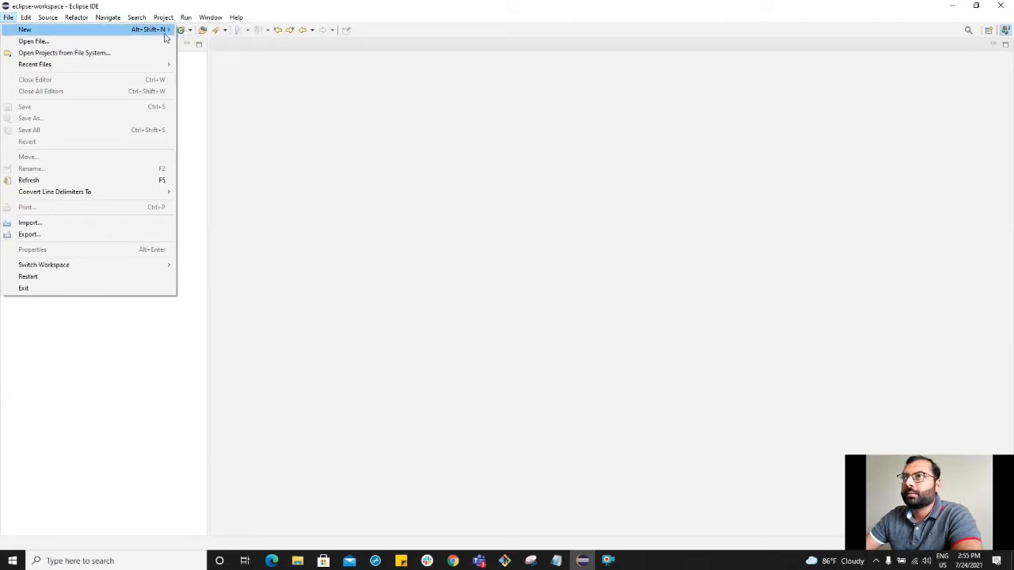
left_click(25, 29)
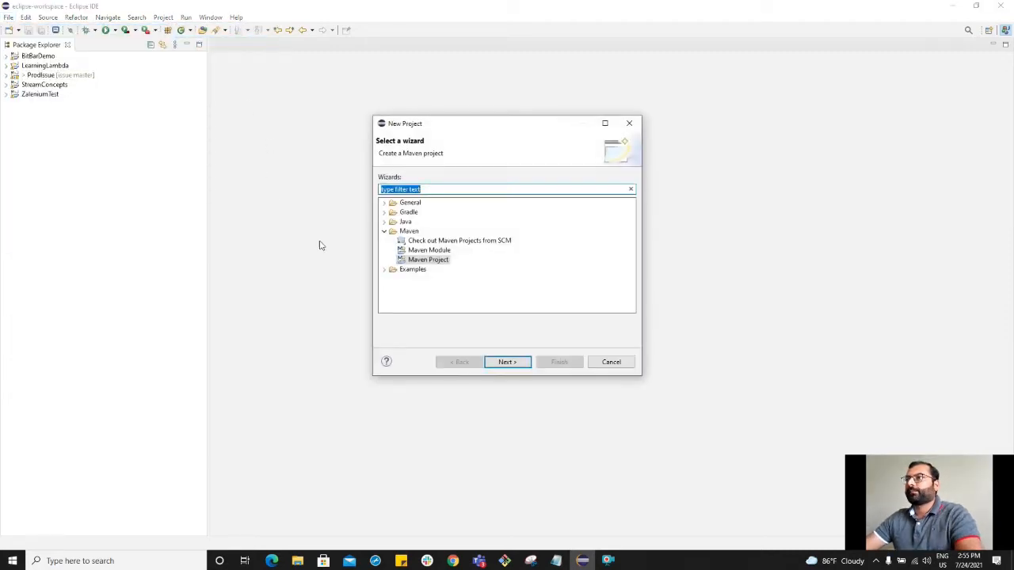
left_click(507, 362)
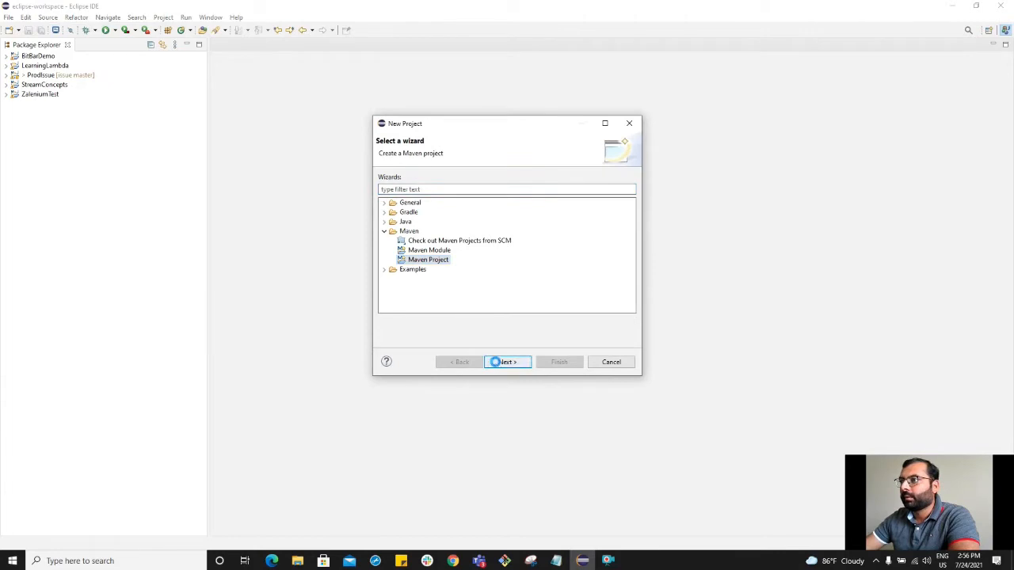
left_click(507, 362)
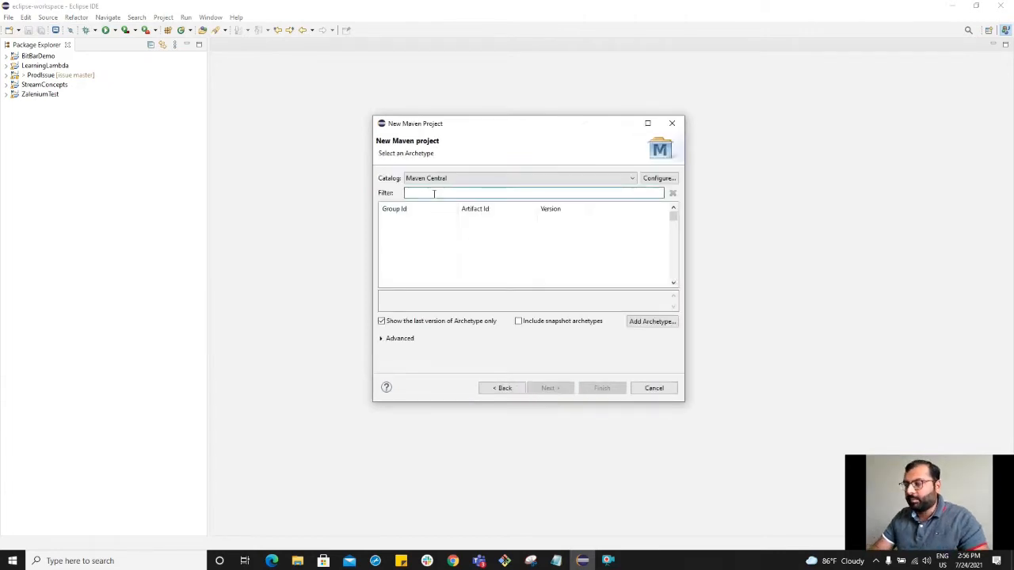
Create PlaywrightTests with the simple Maven archetype, expand it and open pom.xml
type("maven-si")
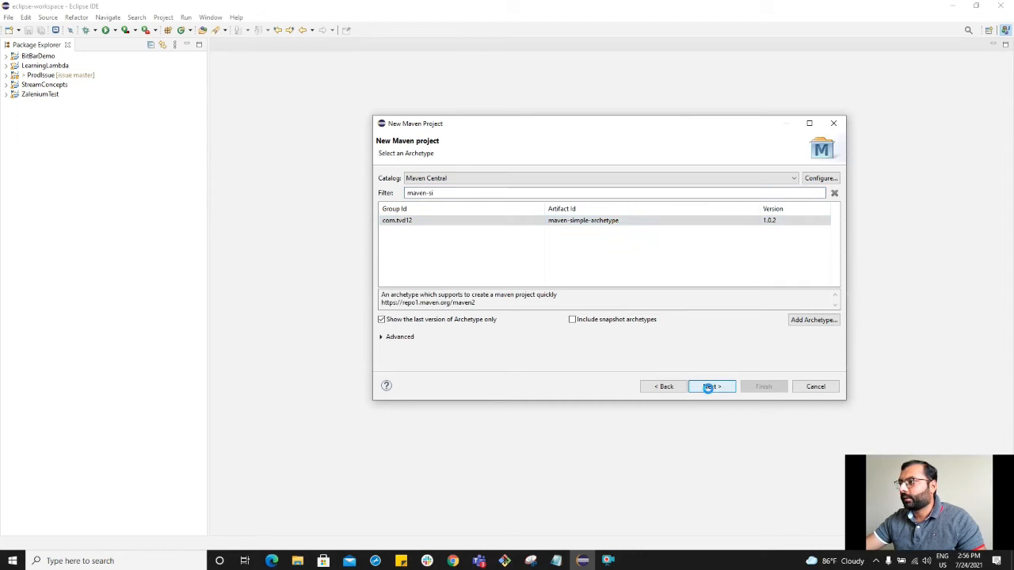
left_click(710, 386)
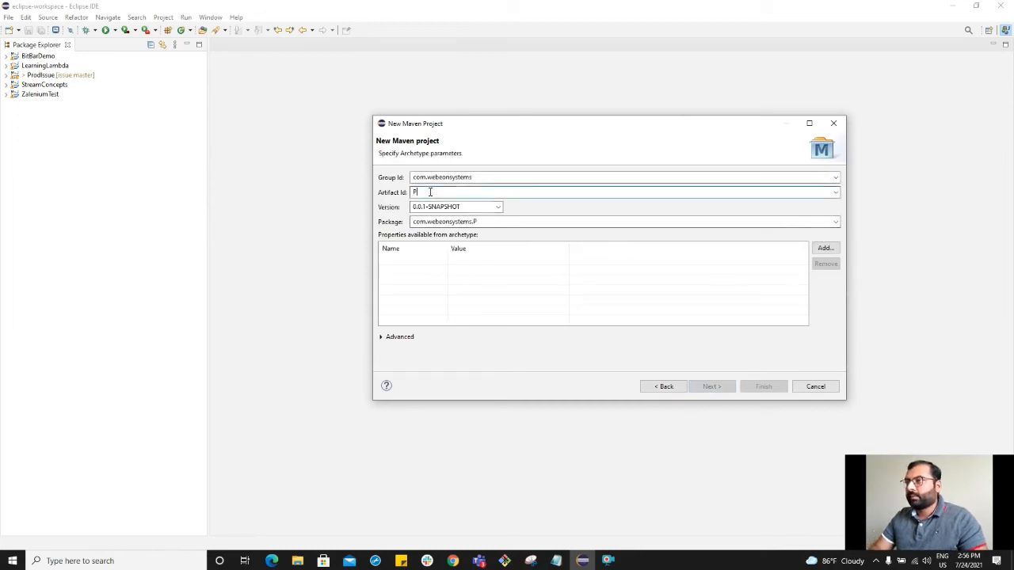
type("laywrightTe")
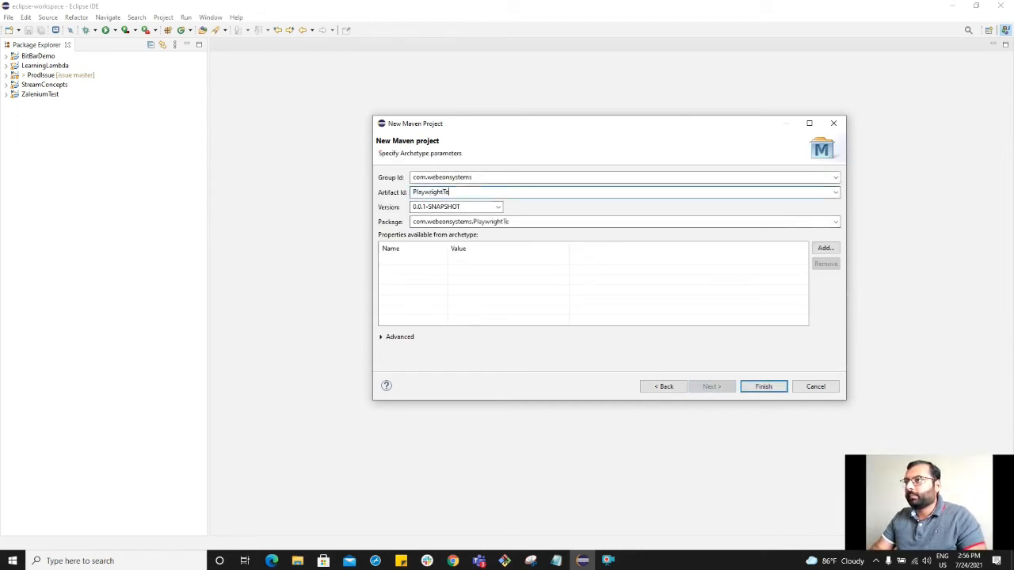
left_click(763, 386)
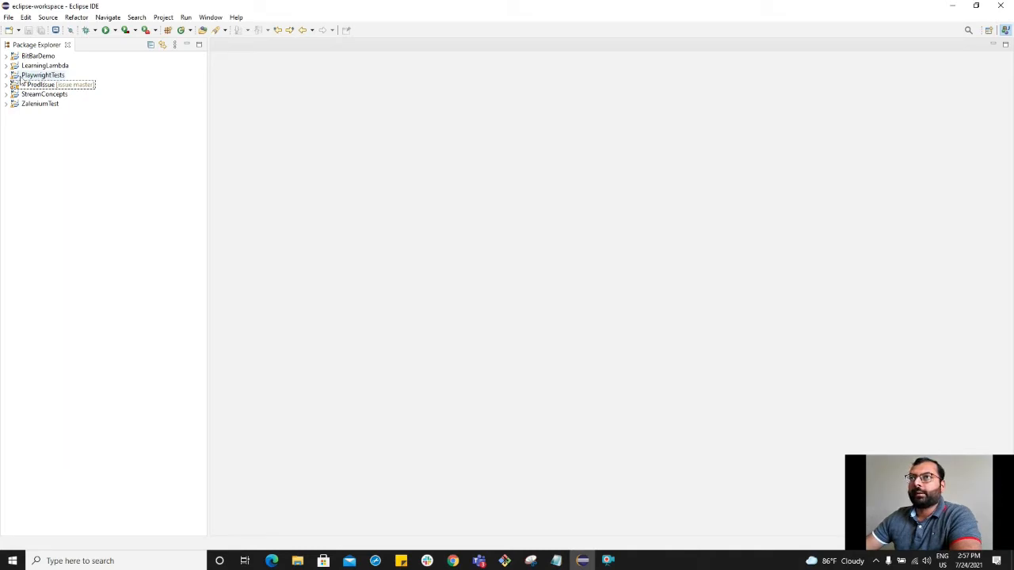
left_click(7, 75)
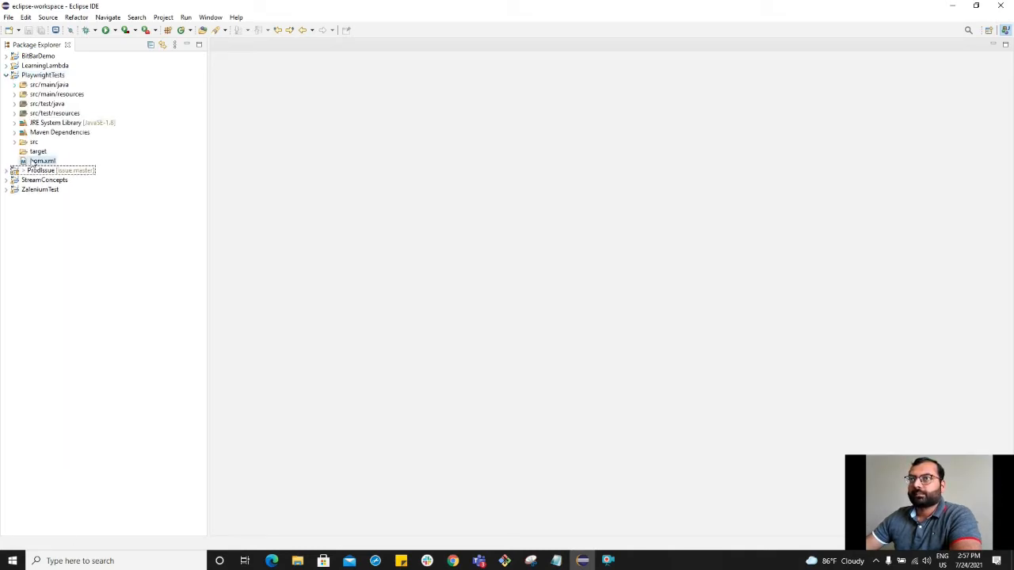
double_click(42, 161)
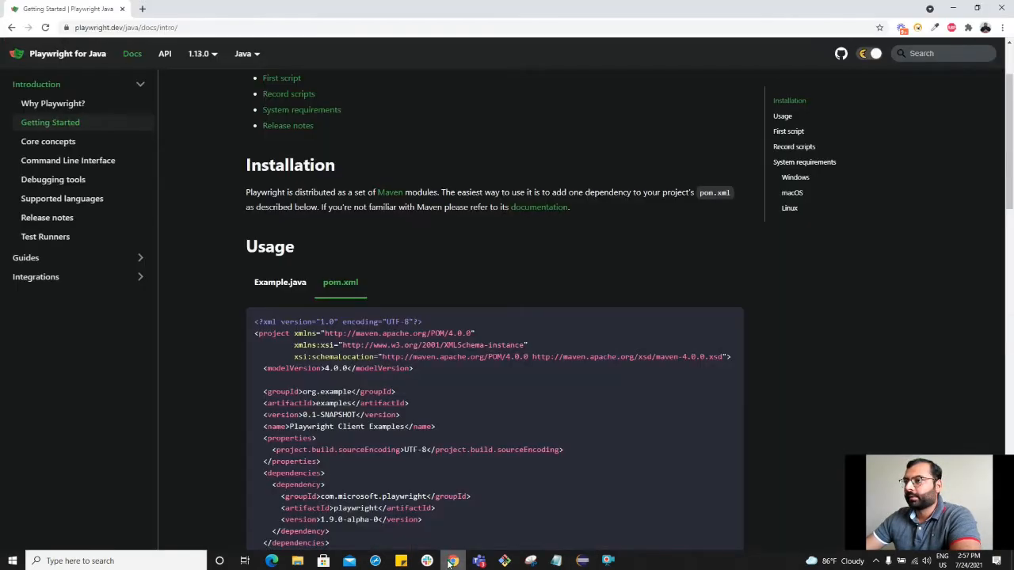
Review the Playwright pom.xml dependency and search a new tab for 'maven central repository'
scroll("down", 3)
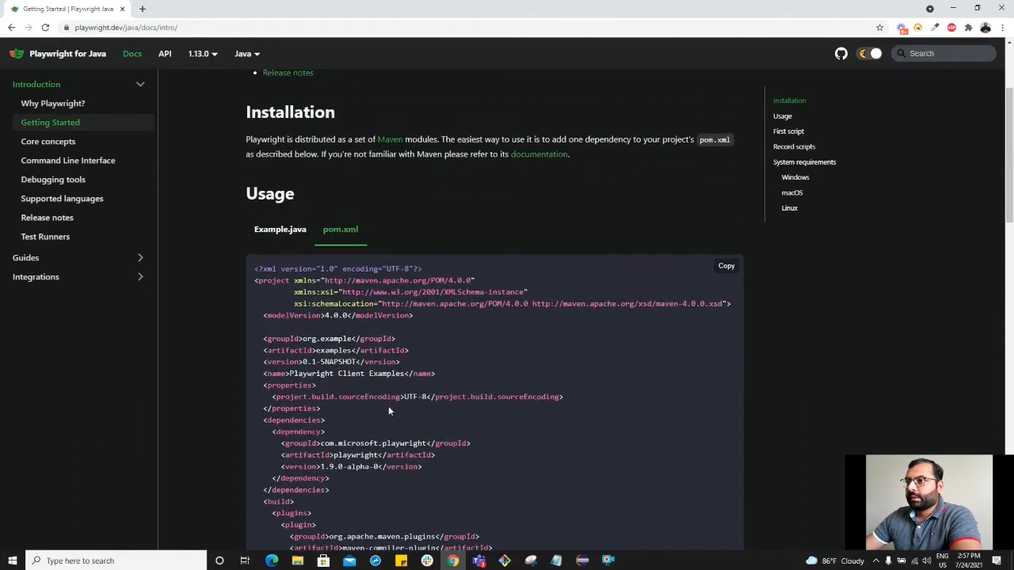
scroll("down", 3)
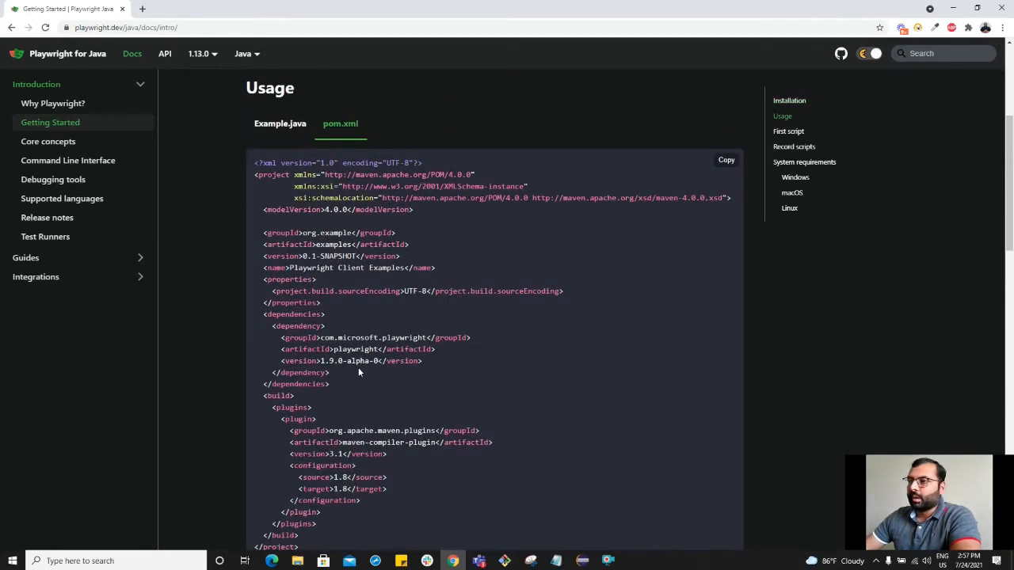
mouse_move(348, 365)
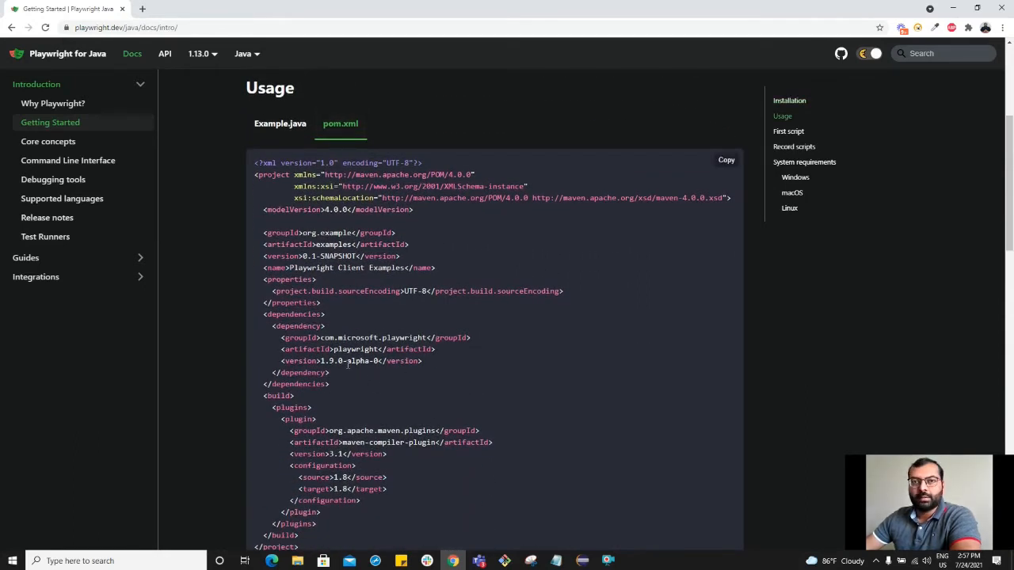
left_click(142, 9)
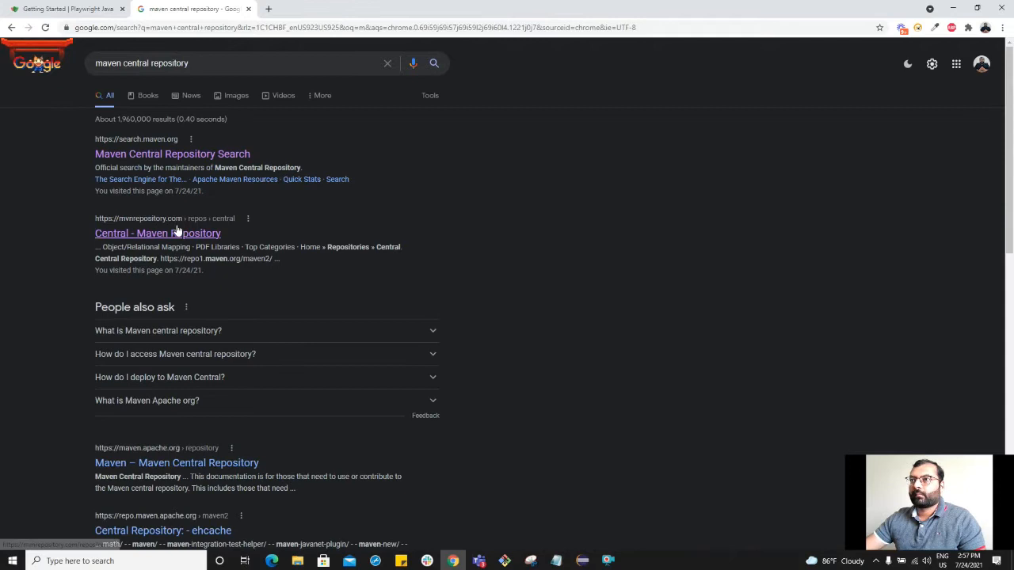
Find Playwright Main Library version 1.13.0 on MVN Repository
left_click(158, 233)
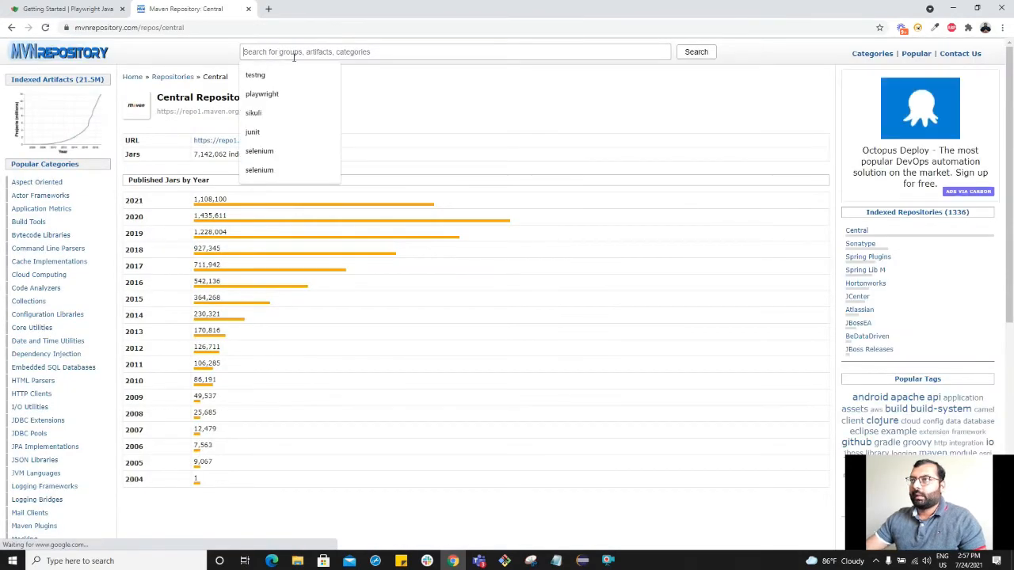
type("pla")
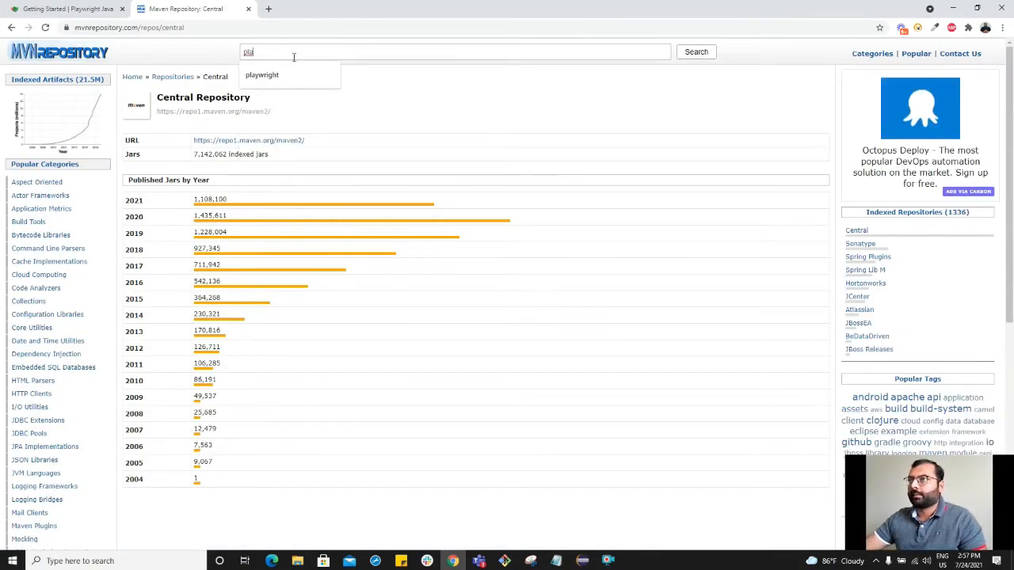
left_click(695, 52)
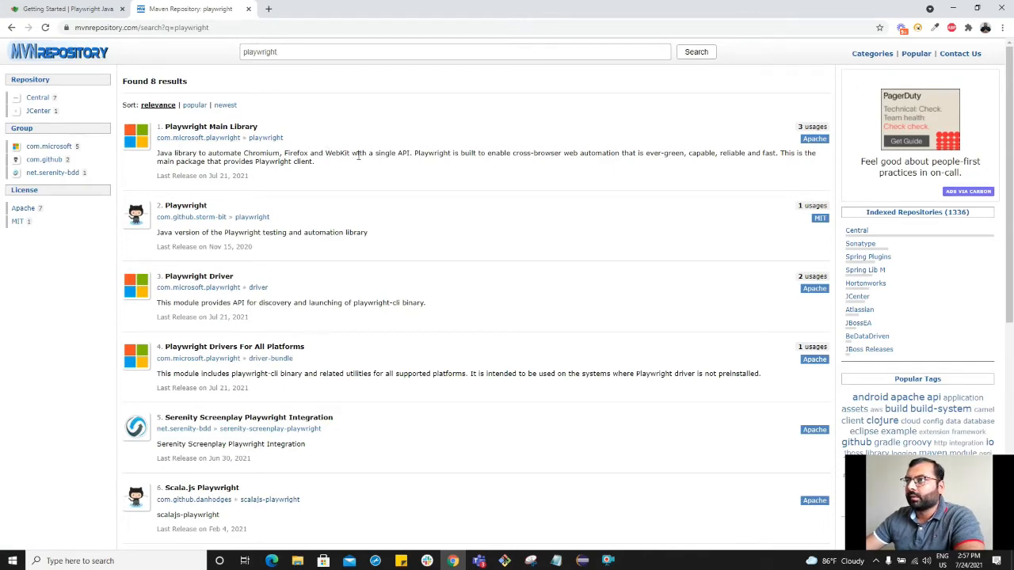
left_click(211, 126)
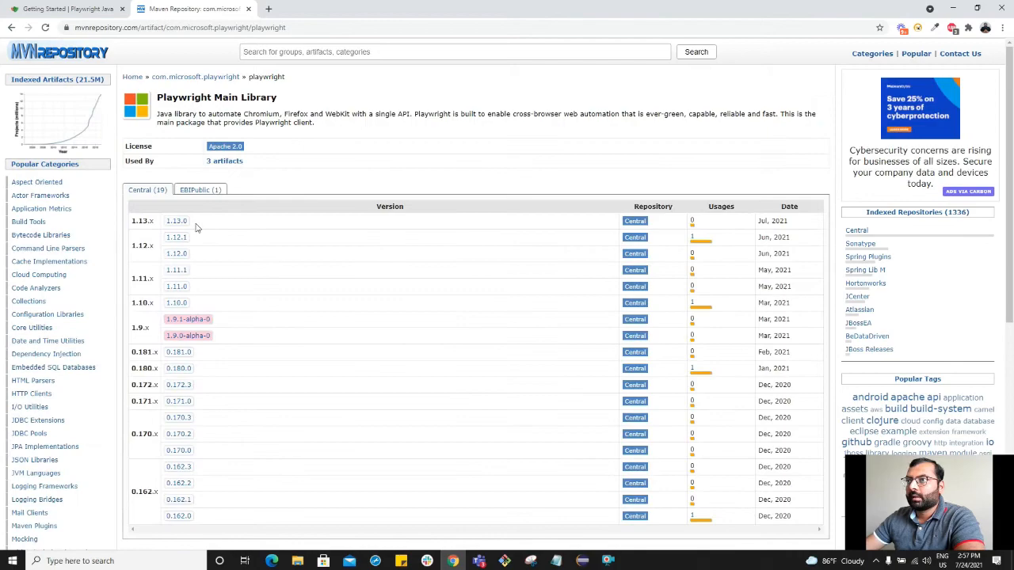
left_click(176, 221)
type("testng")
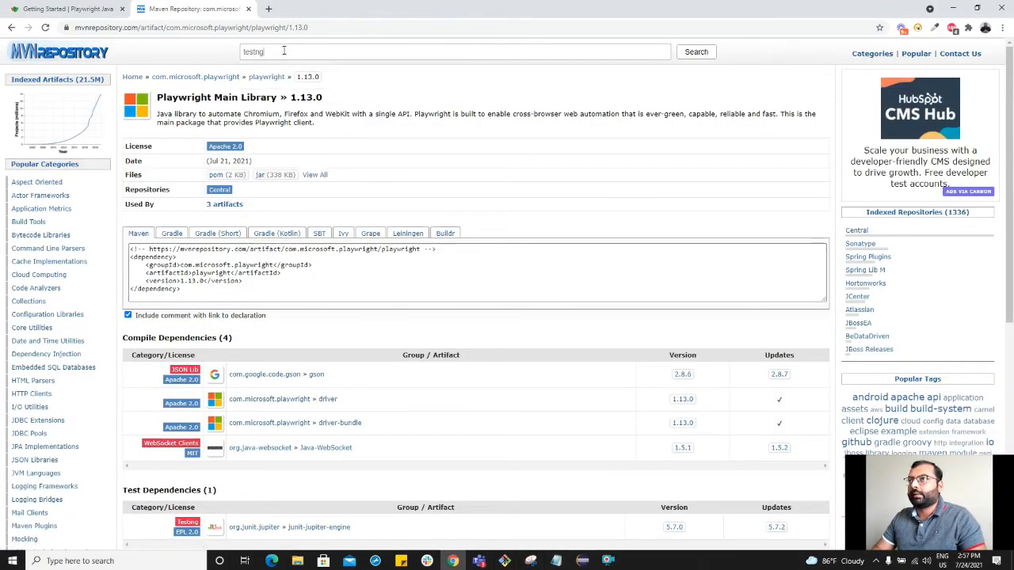
Find TestNG version 7.4.0 on MVN Repository
left_click(695, 52)
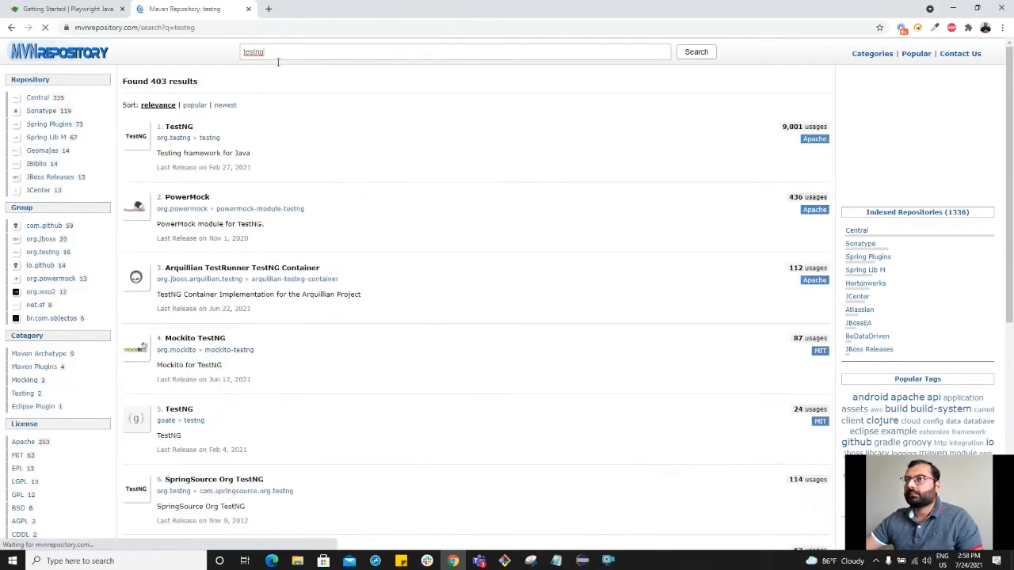
left_click(179, 126)
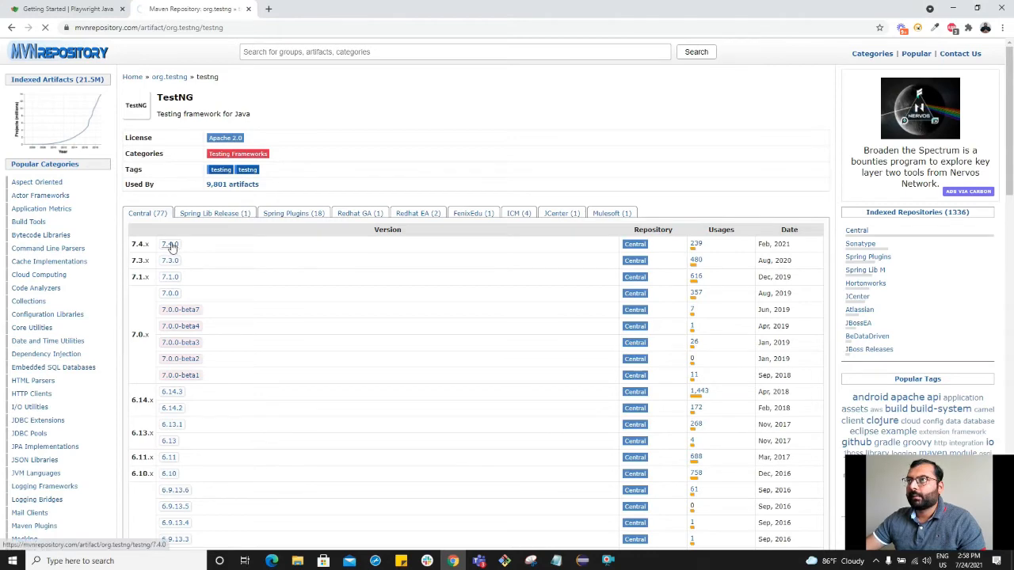
left_click(170, 244)
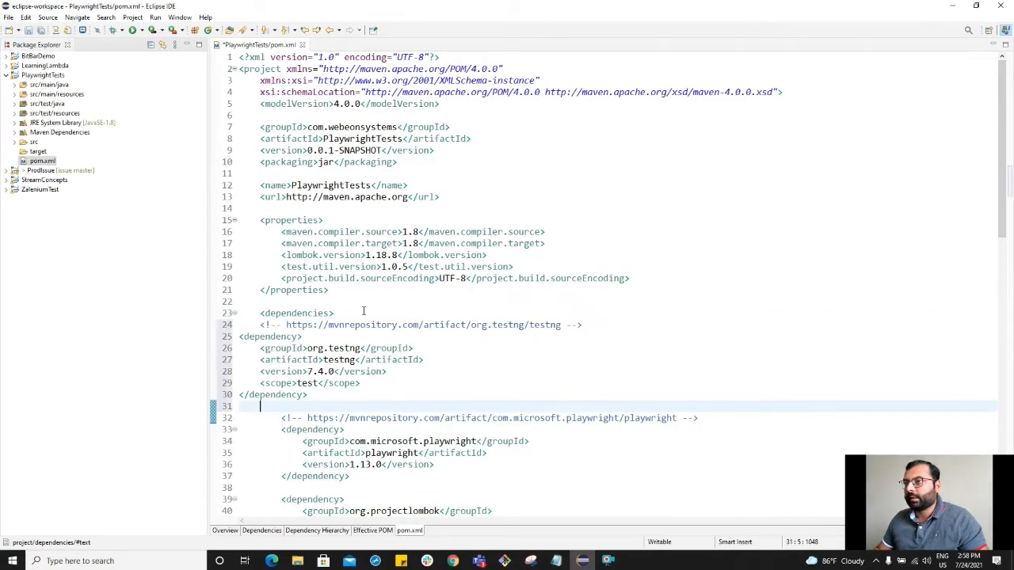
Finish the pom.xml edits and open AppTest.java from the testing package
key("ctrl+a")
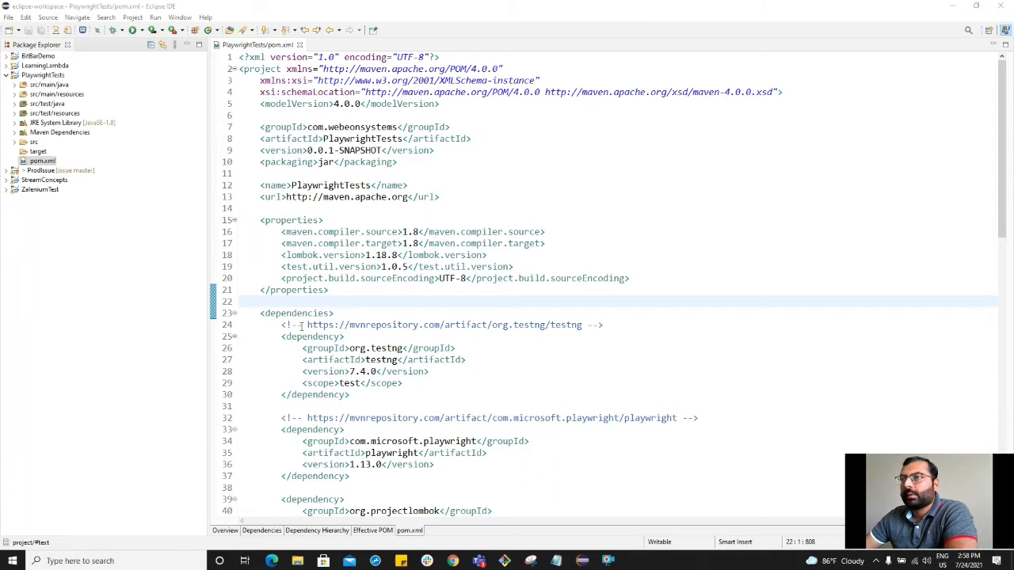
left_click(15, 132)
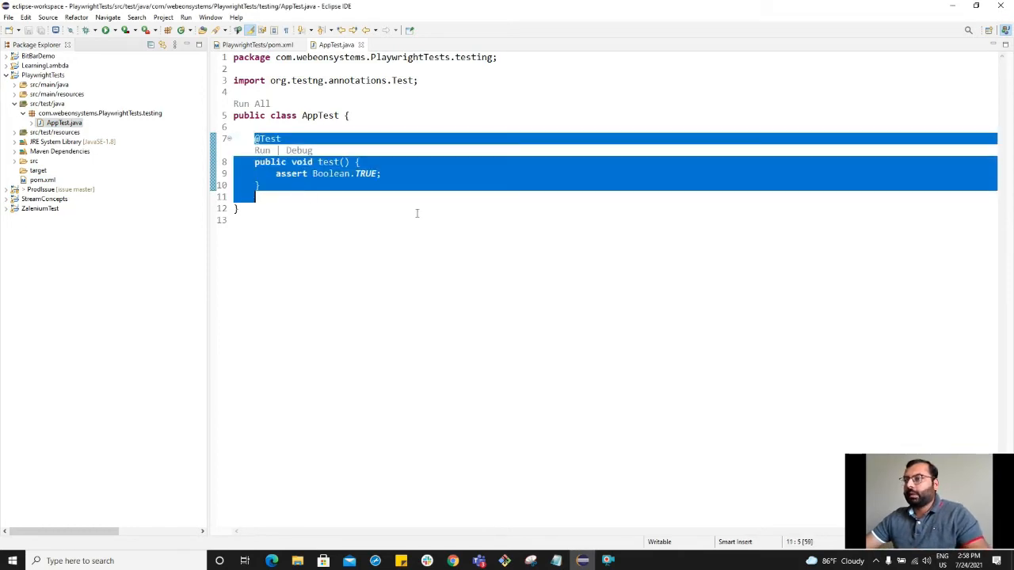
Replace the sample test with an empty public void launchBrowser() {} method
key("Delete")
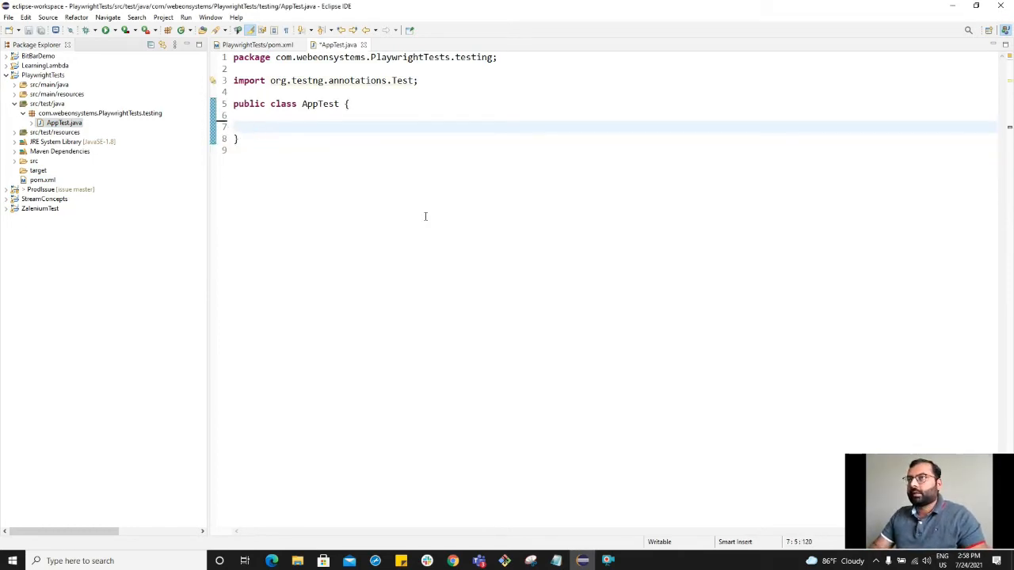
type("public")
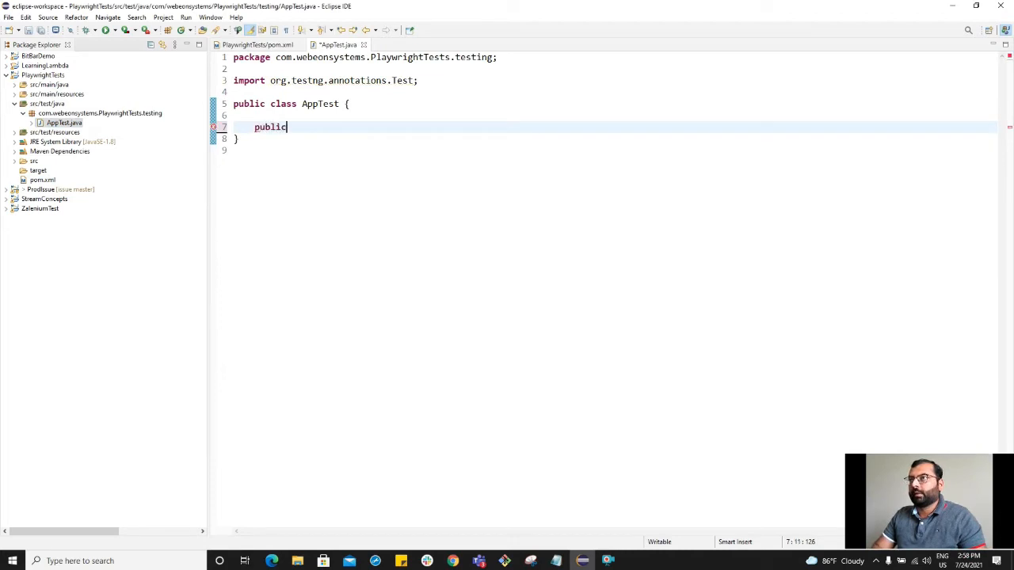
type("void launchBro")
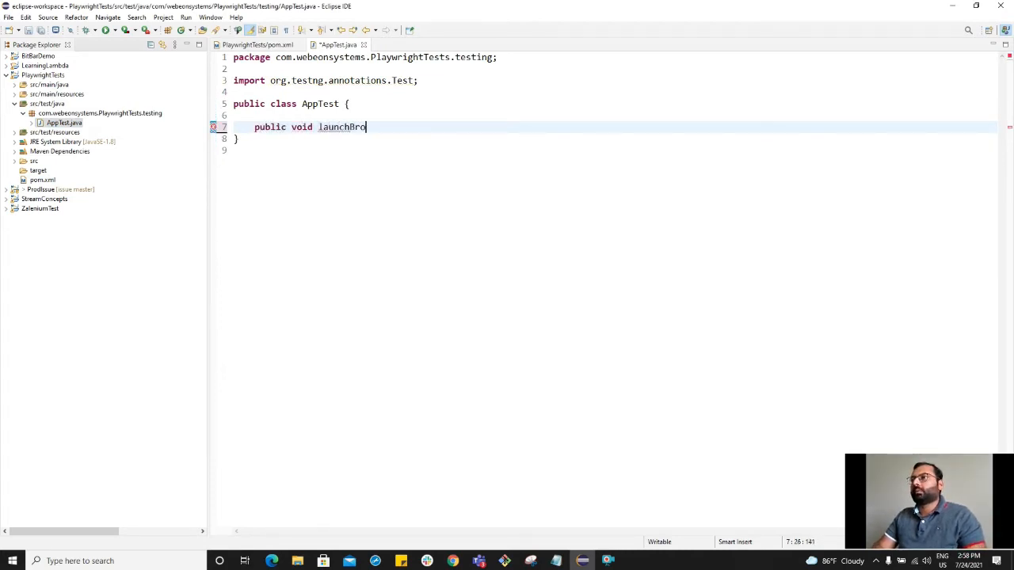
type("wser() {}")
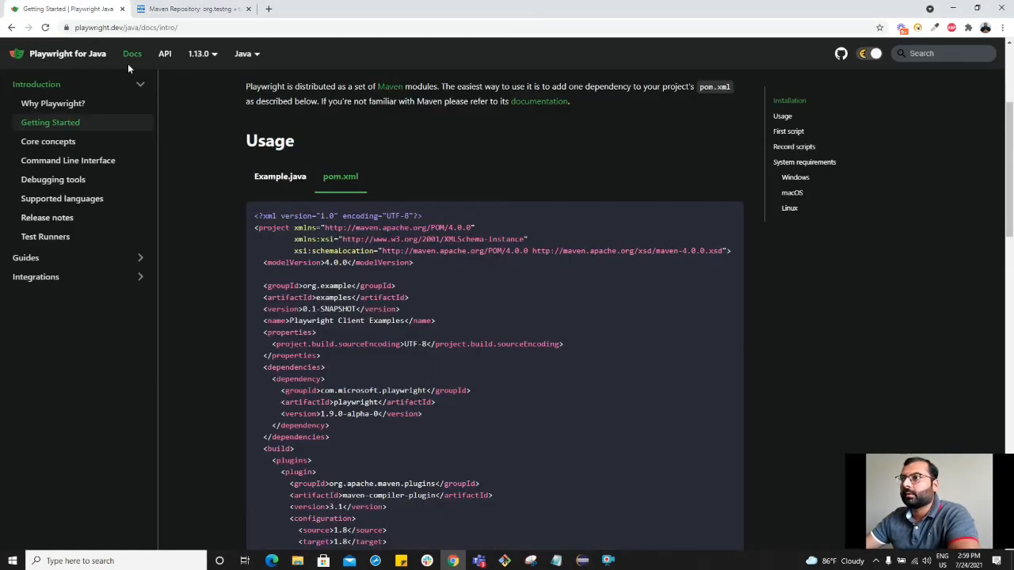
Show the Example.java usage code on the Playwright Getting Started page
left_click(280, 176)
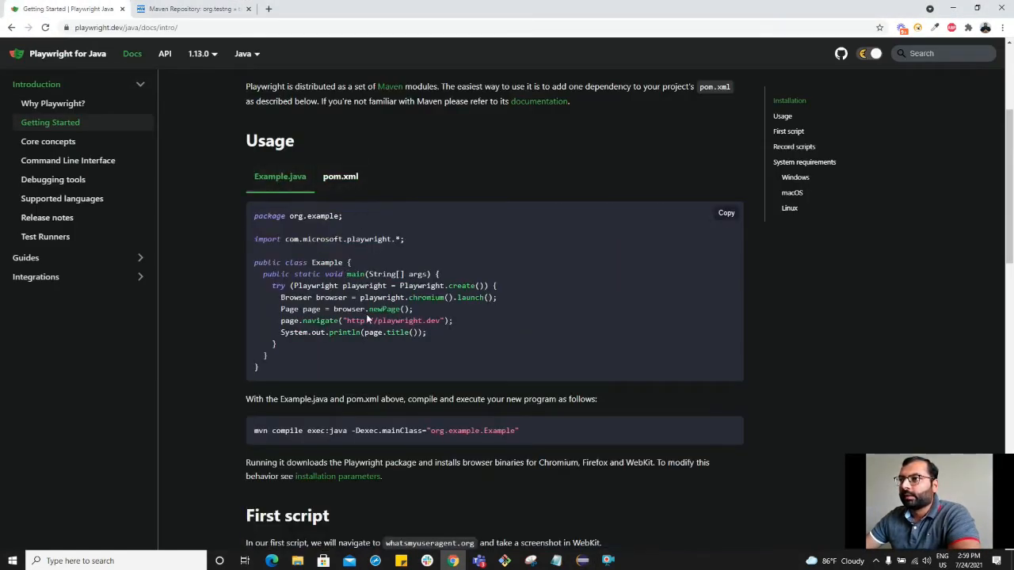
scroll("down", 3)
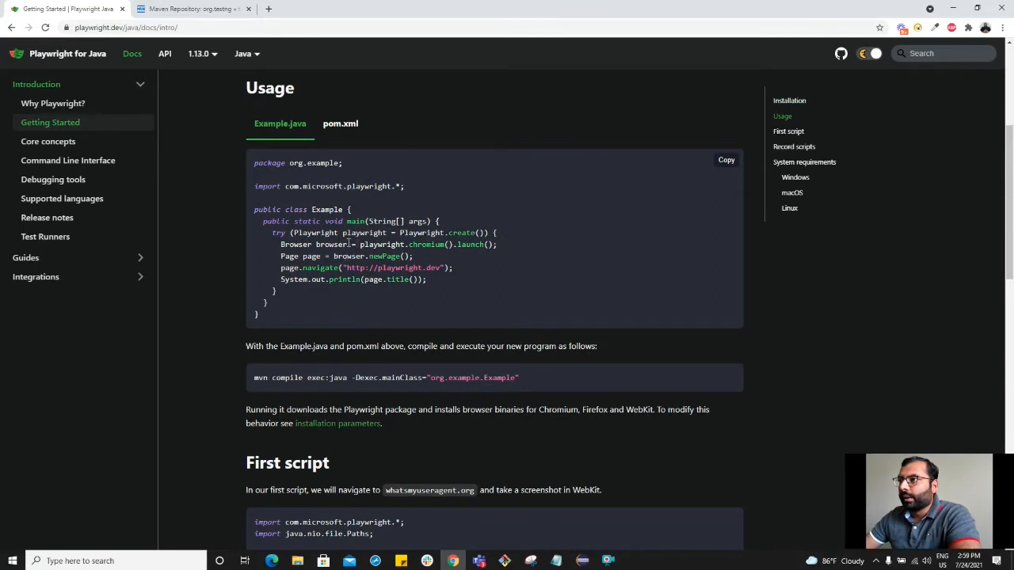
mouse_move(352, 244)
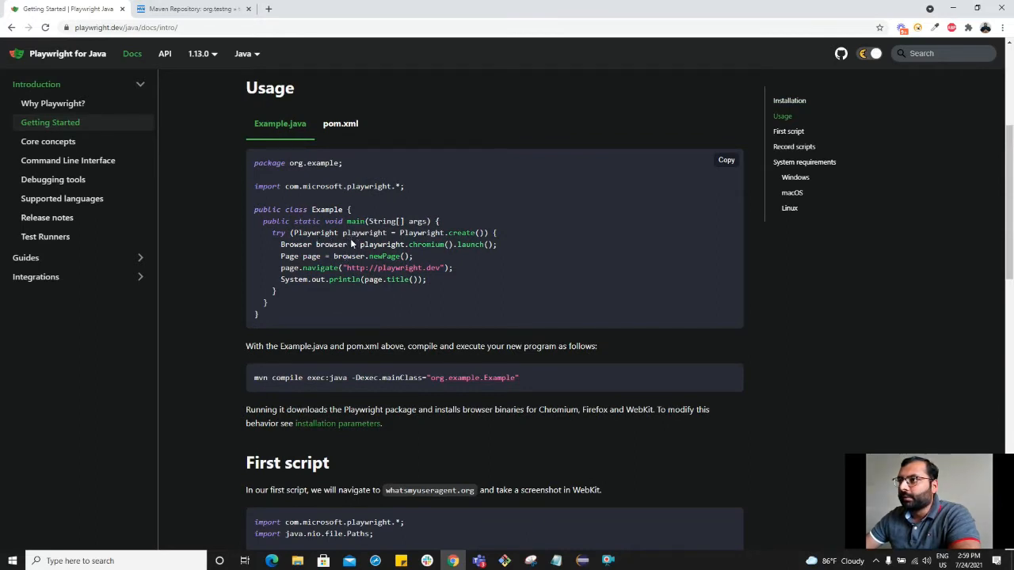
mouse_move(356, 244)
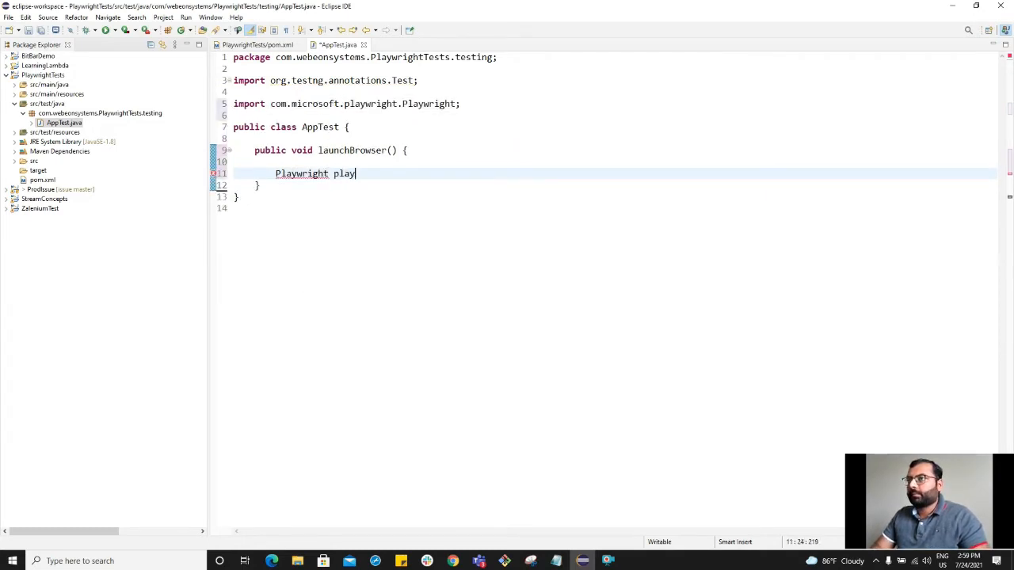
Create playwright = Playwright.create() and get its chromium BrowserType
type("wright =")
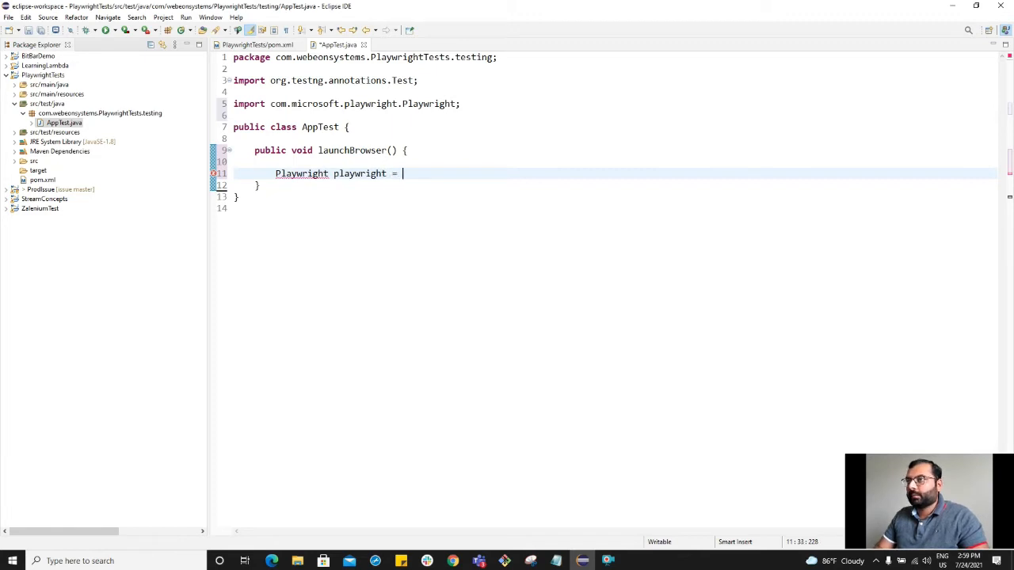
type("Playwright.")
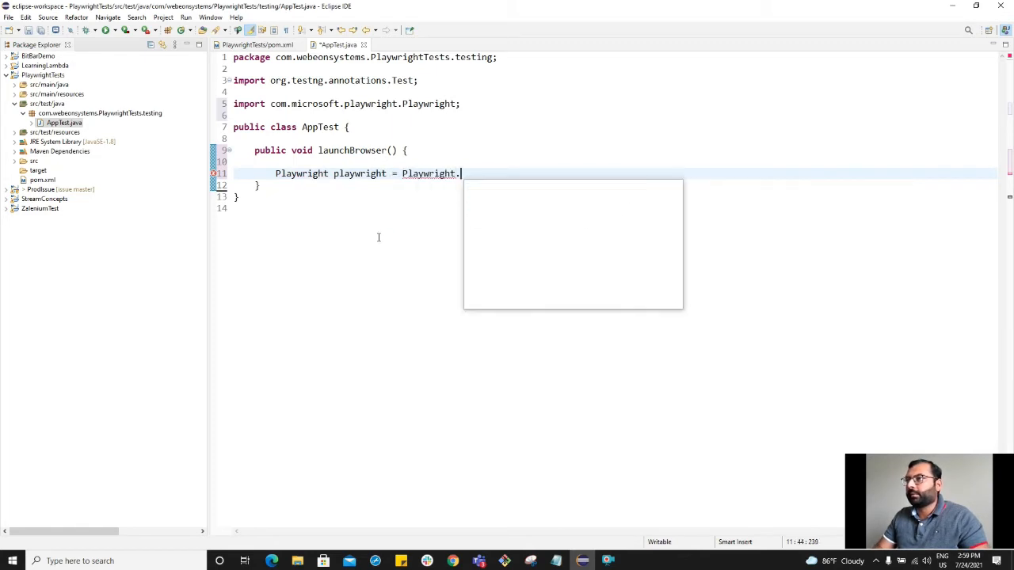
type("create();")
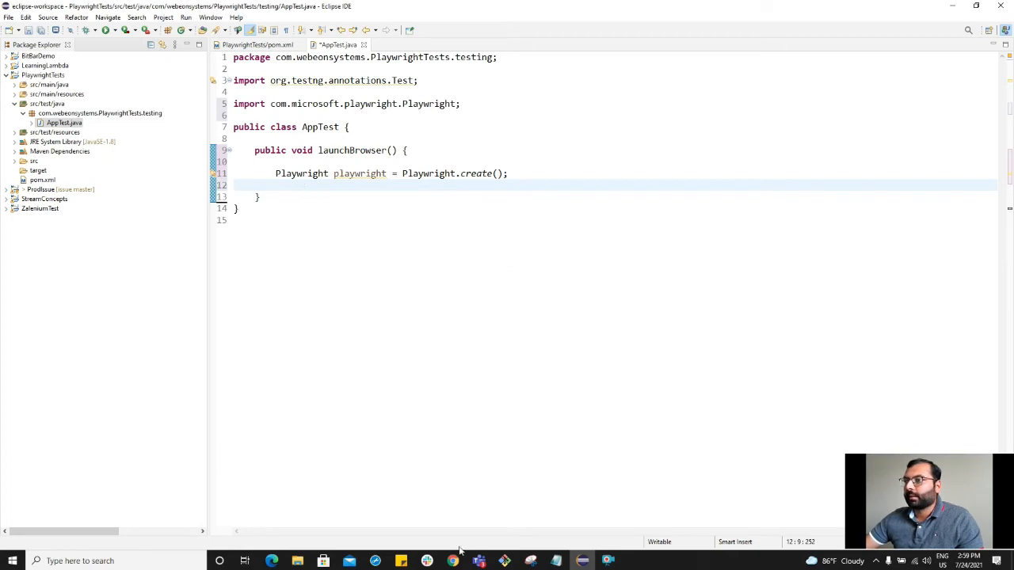
left_click(452, 561)
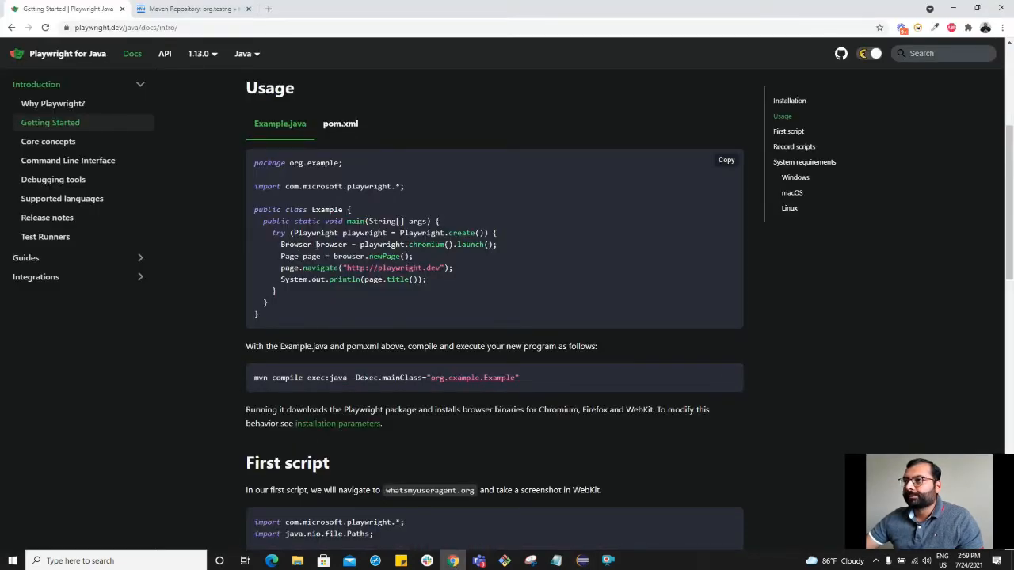
mouse_move(426, 465)
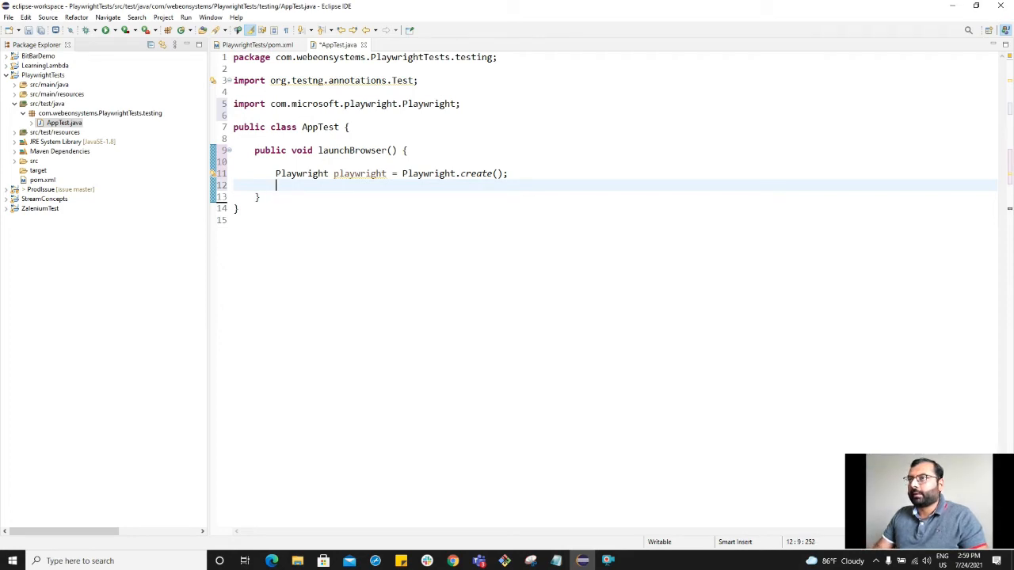
type("playwright")
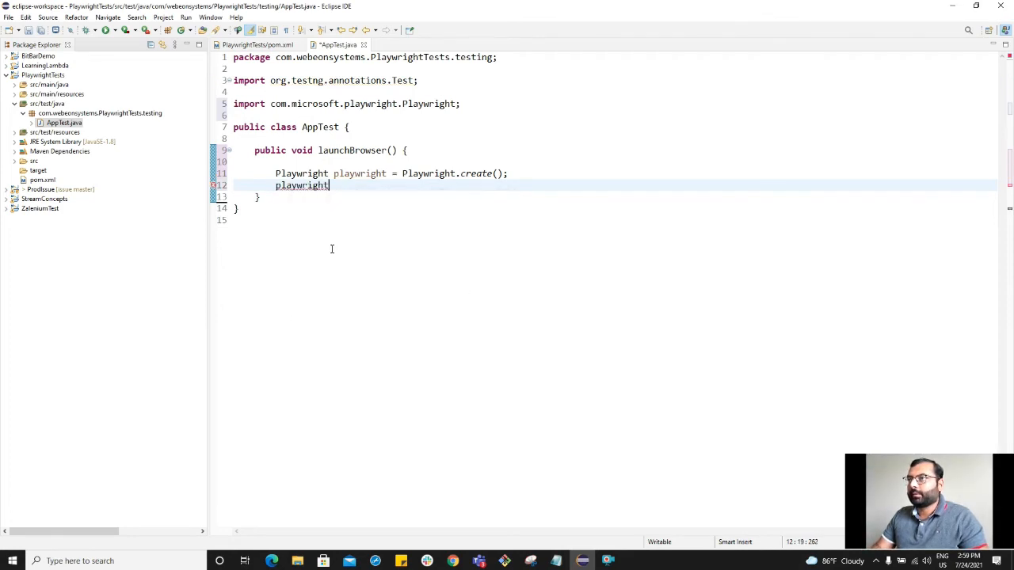
type(".")
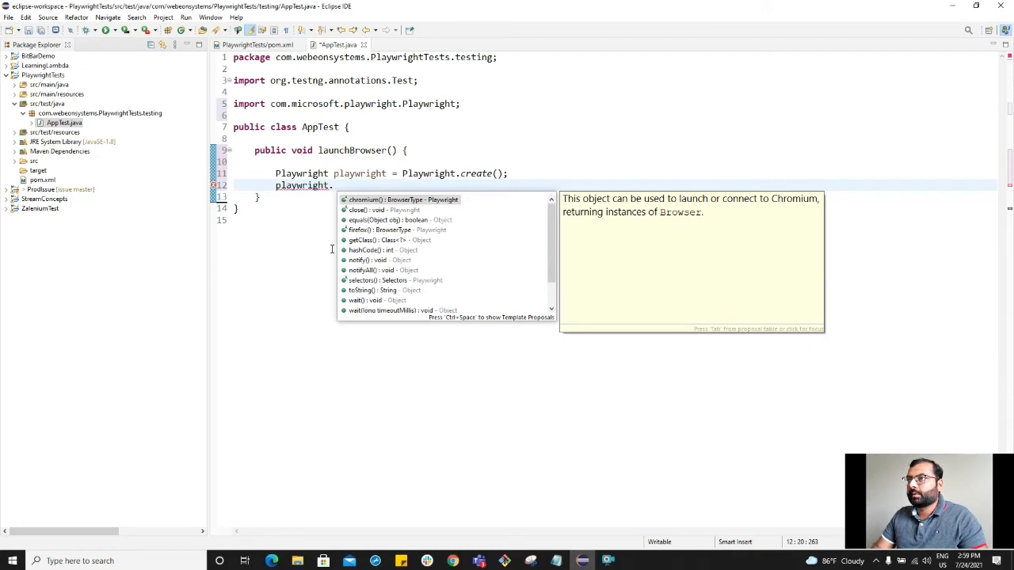
mouse_move(357, 210)
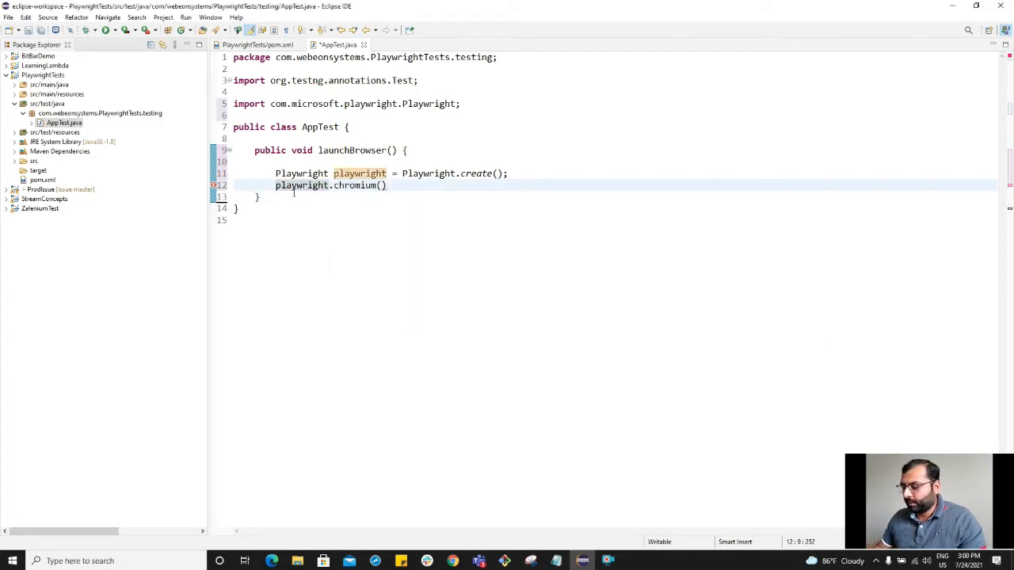
type("BrowserType browserType =")
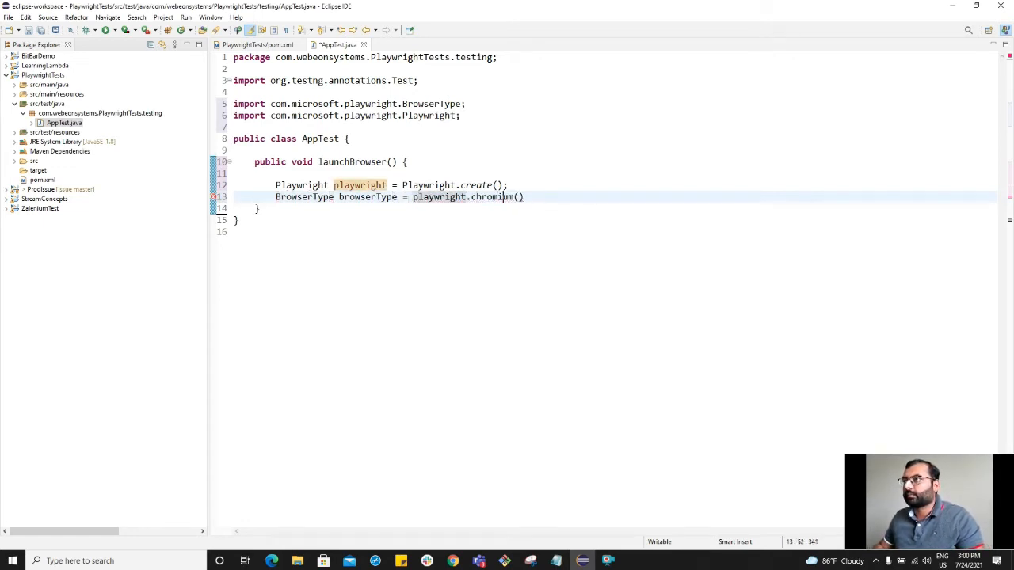
type(";")
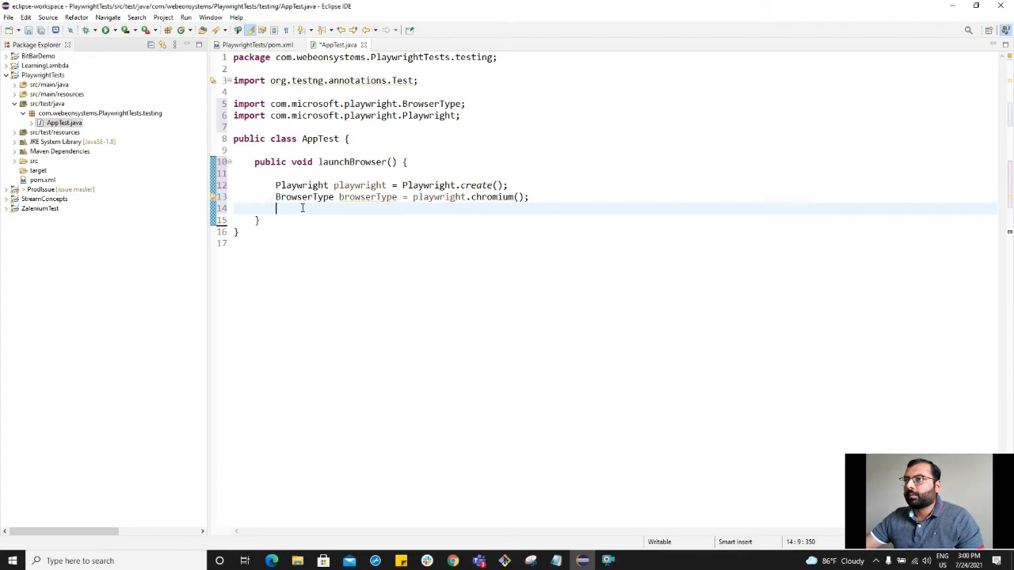
Assign browserType.launch() to a Browser variable
type("bro")
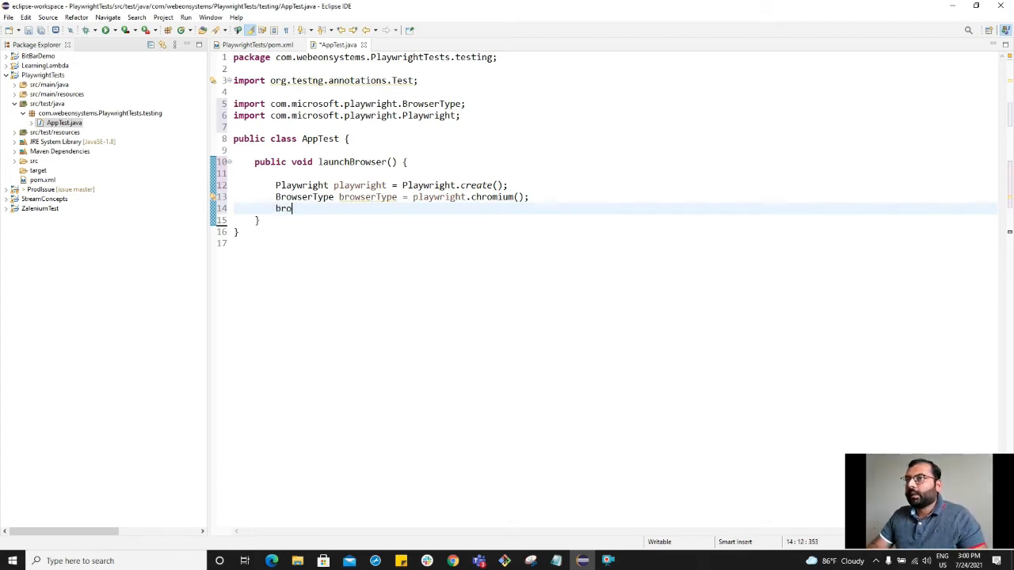
type("browserType")
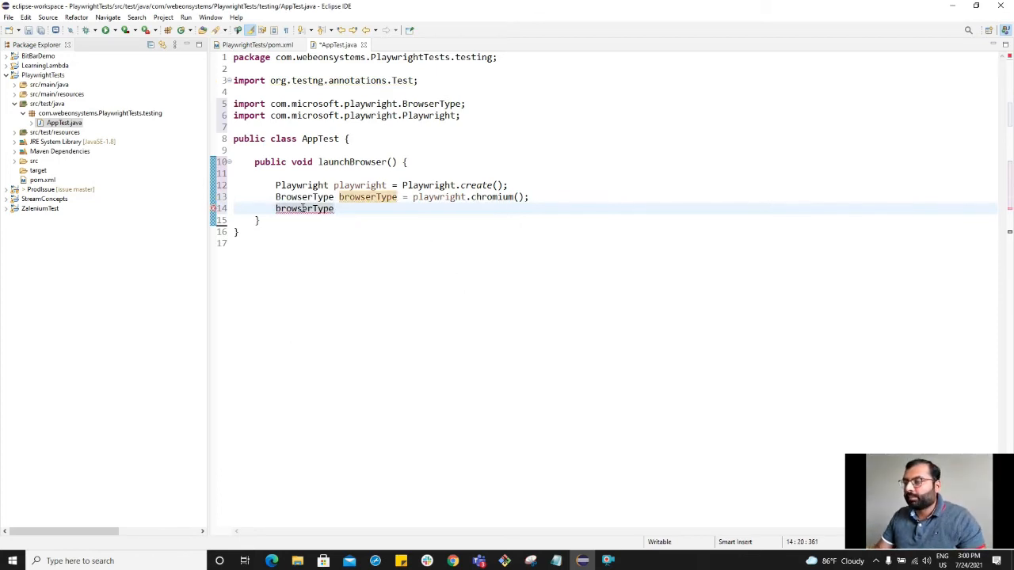
type(".")
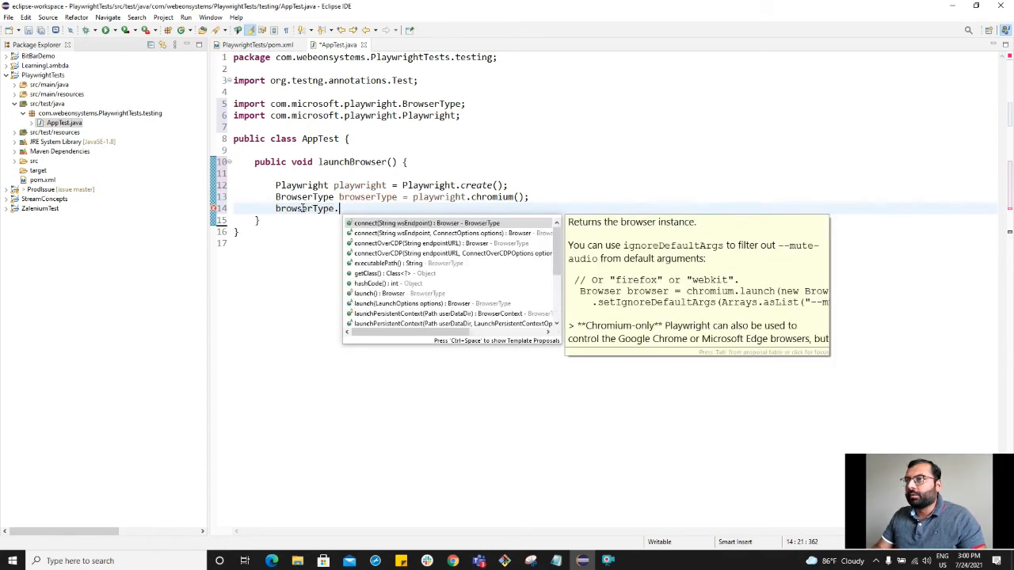
type("chro")
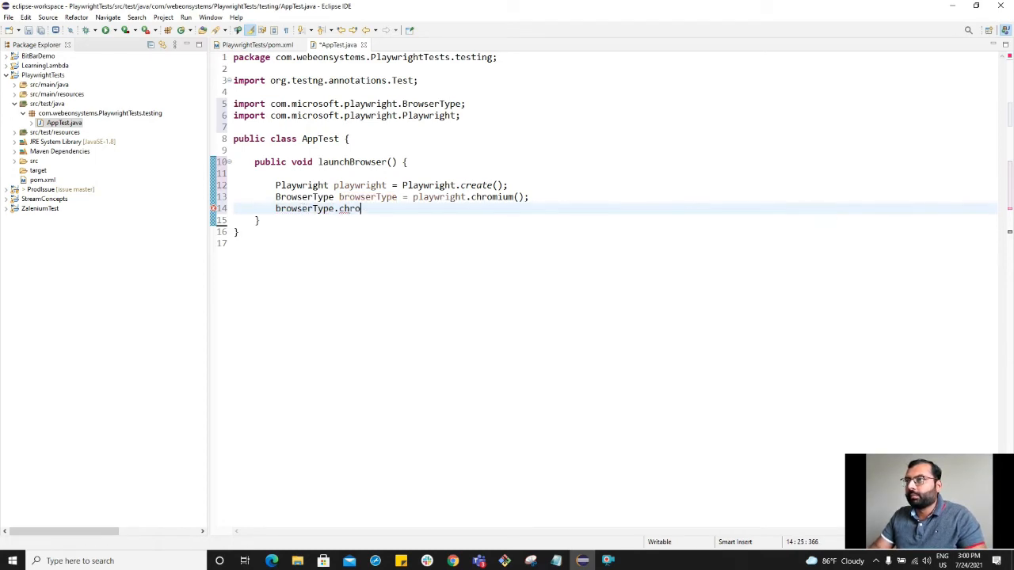
key("BackSpace")
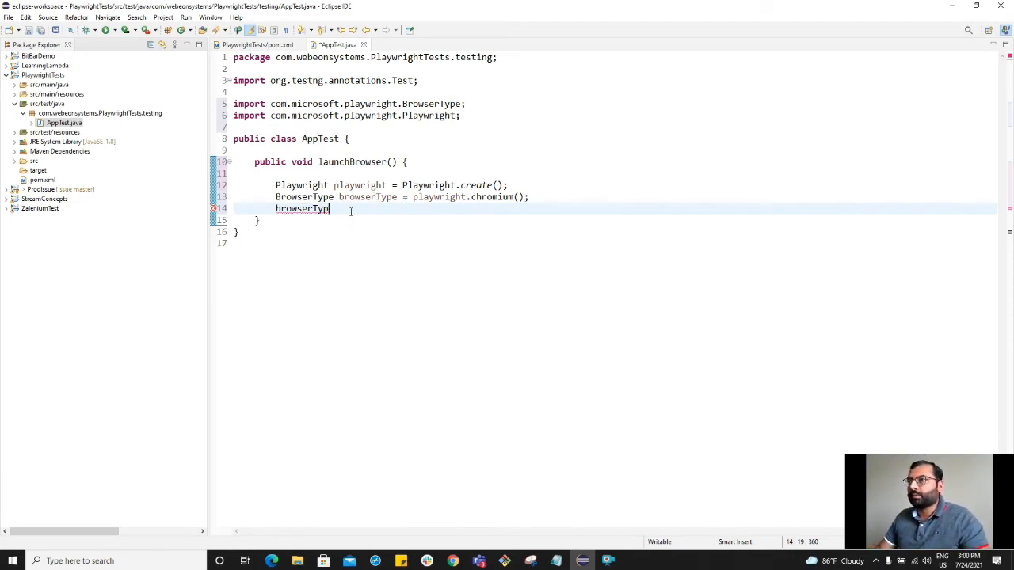
type("browserTyp")
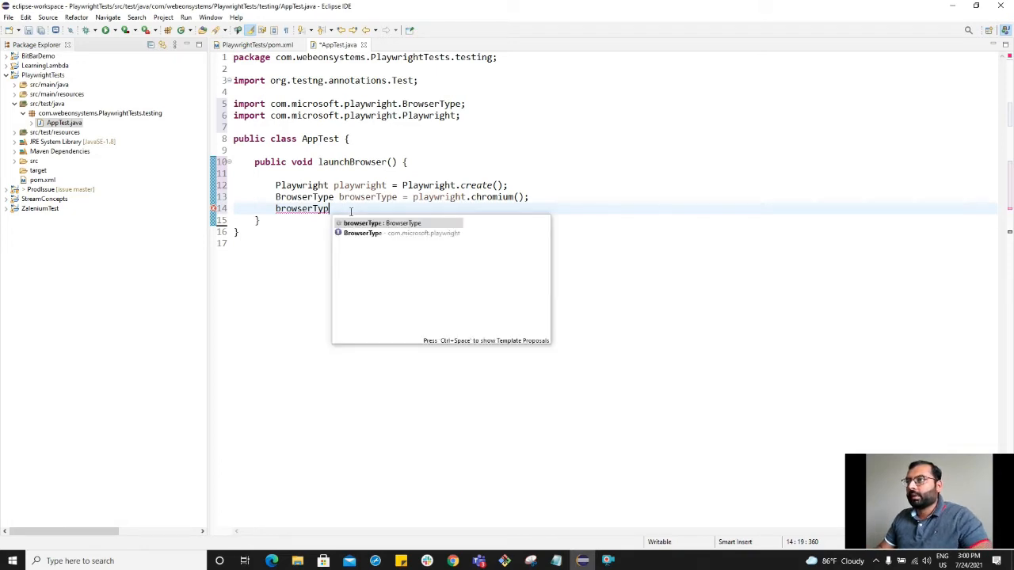
type("e.launch();")
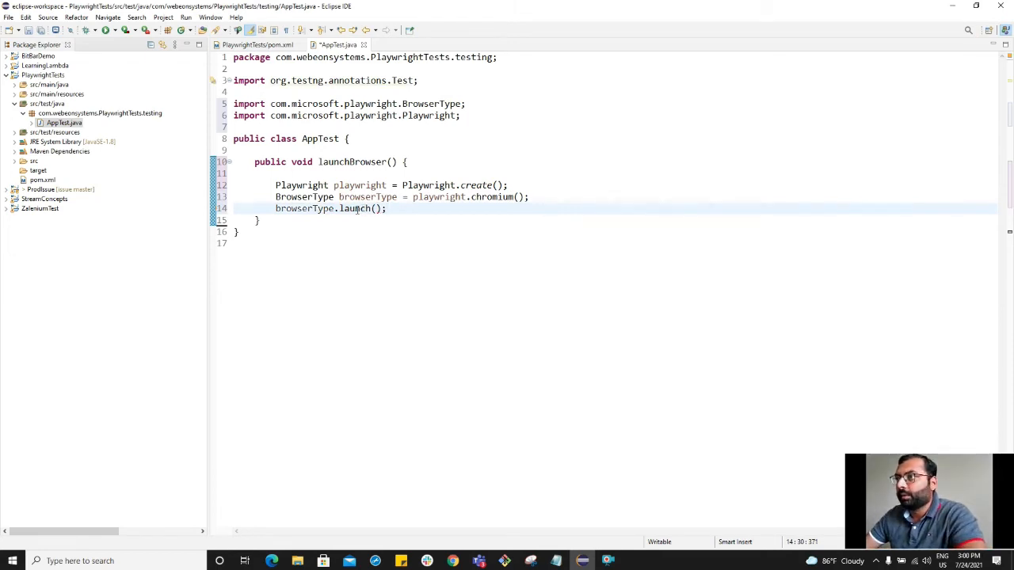
mouse_move(355, 208)
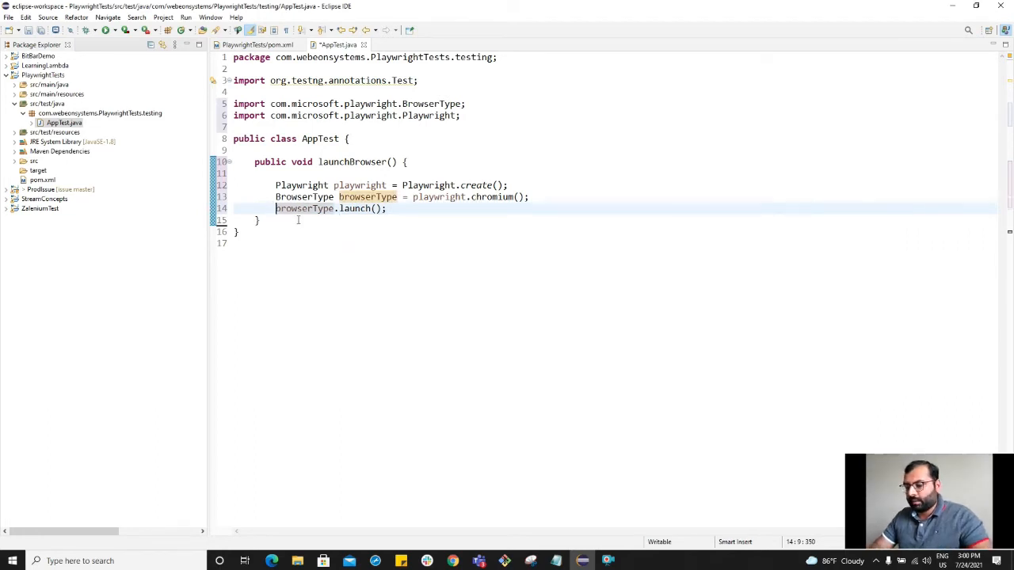
type("Browser chrome =")
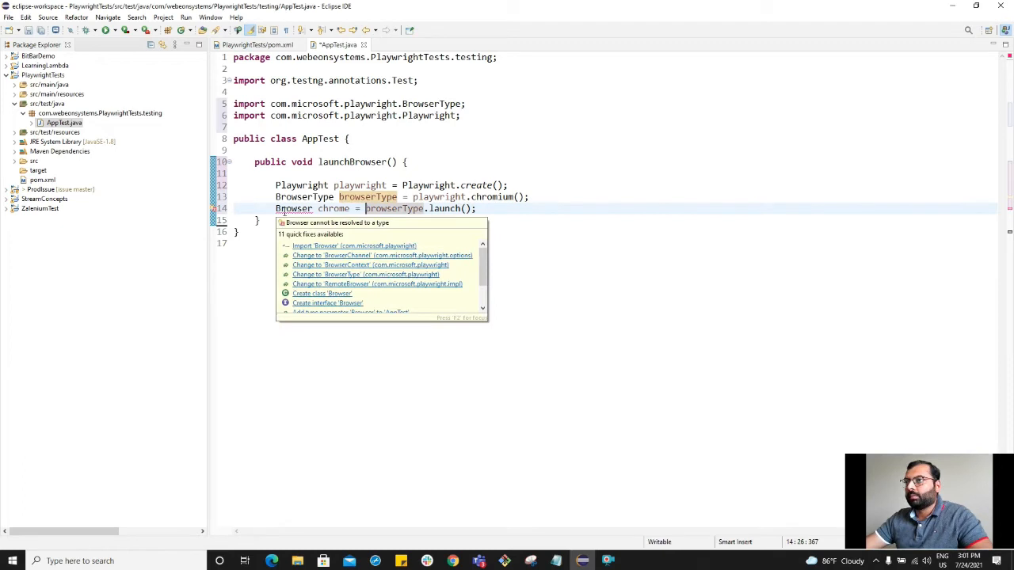
Import Browser and type chrome. to browse the Browser methods
left_click(353, 246)
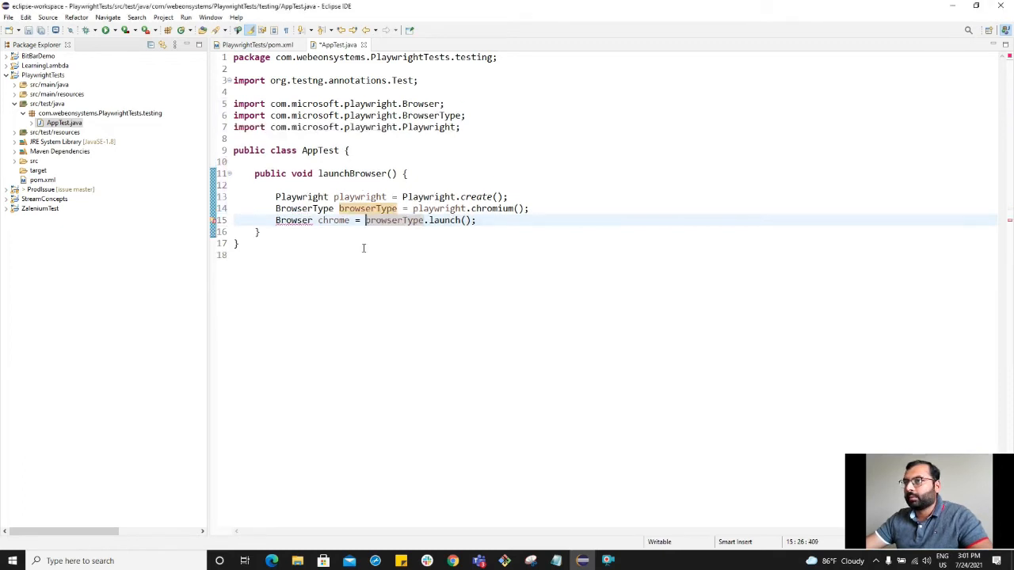
left_click(478, 220)
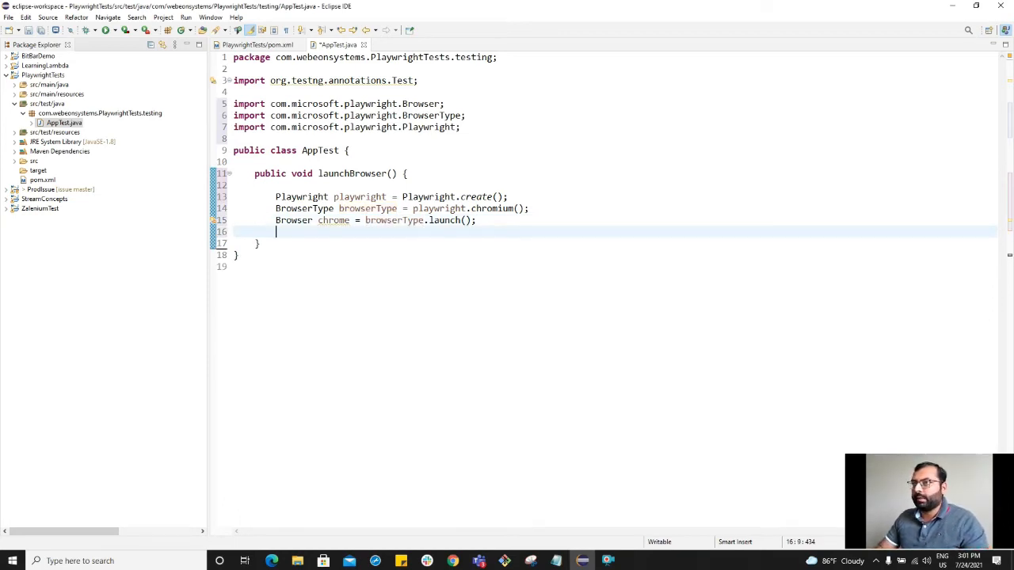
type("chrom")
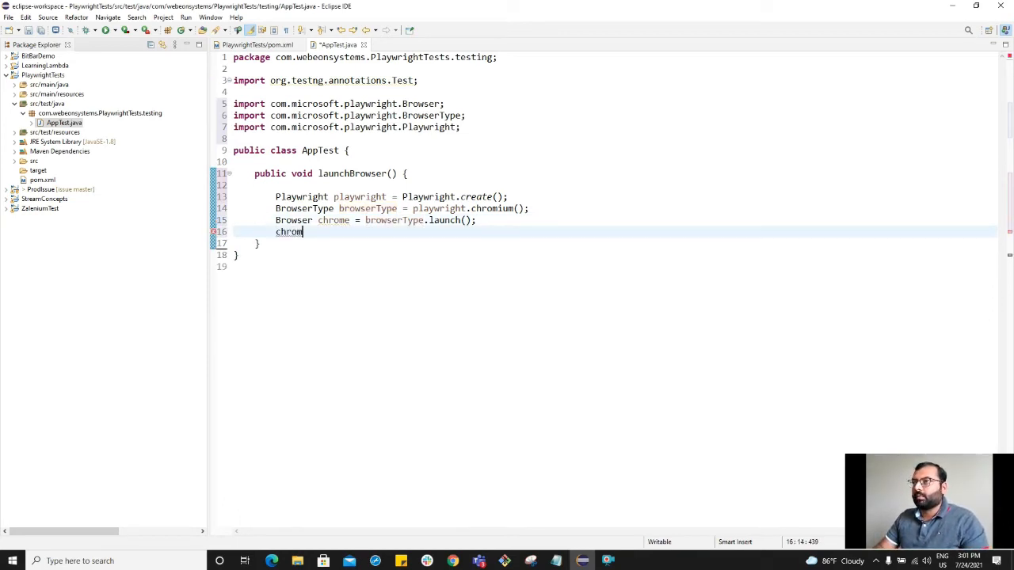
type("e.")
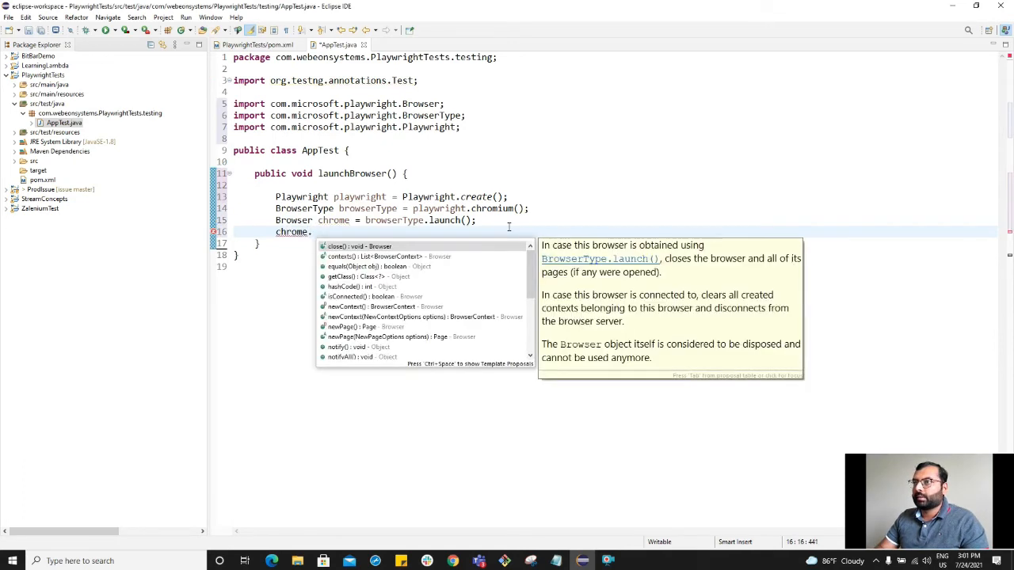
type("na")
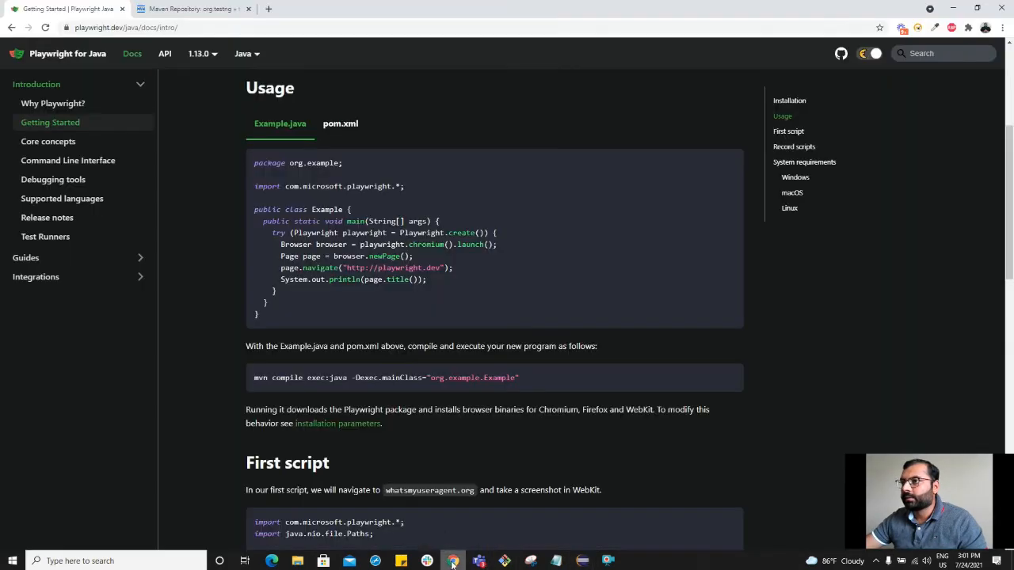
mouse_move(313, 267)
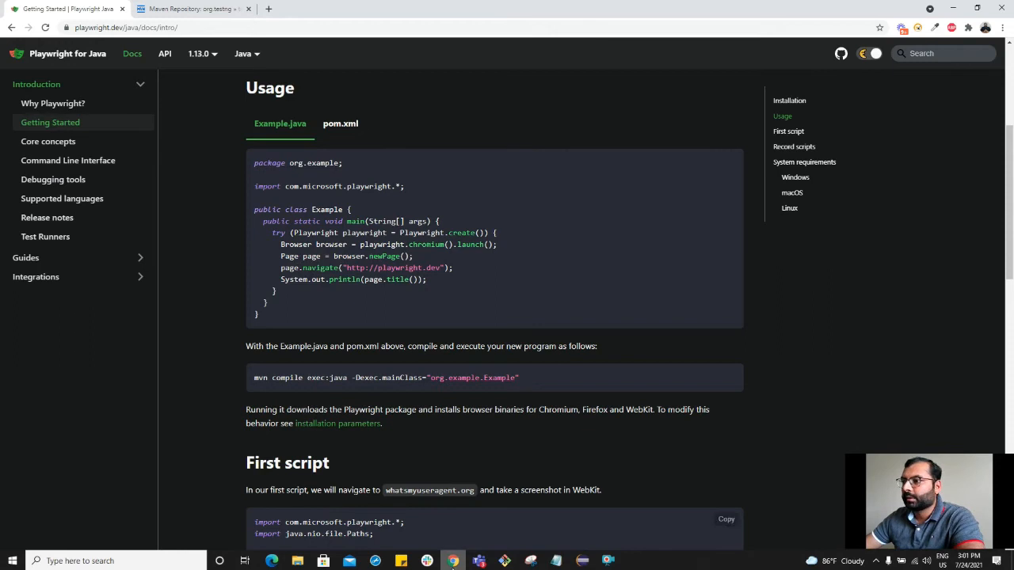
Return to the AppTest code in Eclipse after reviewing the Playwright usage example
left_click(452, 561)
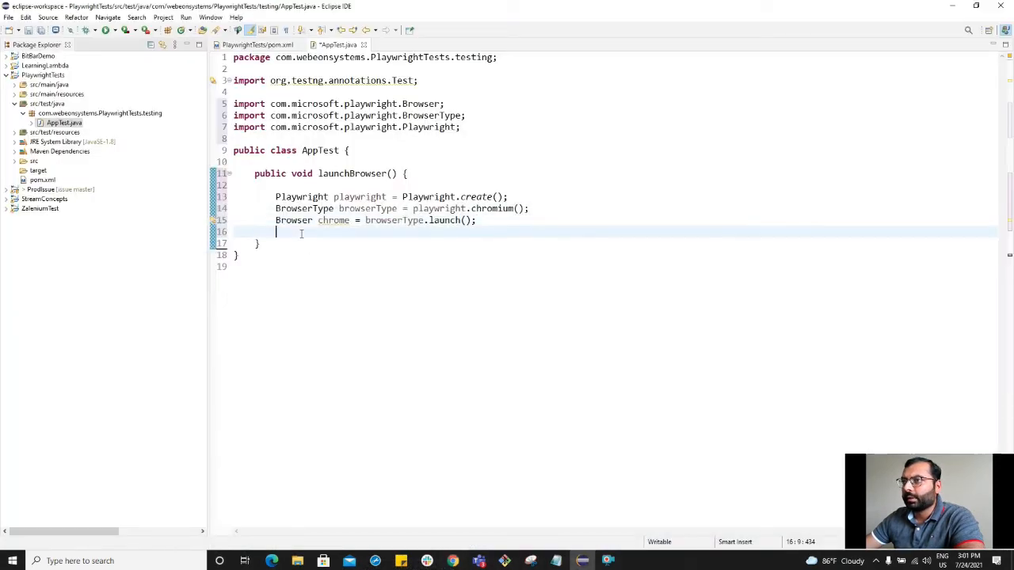
Add Page page = chrome.newPage() and begin page.navigate with an https address
type("P")
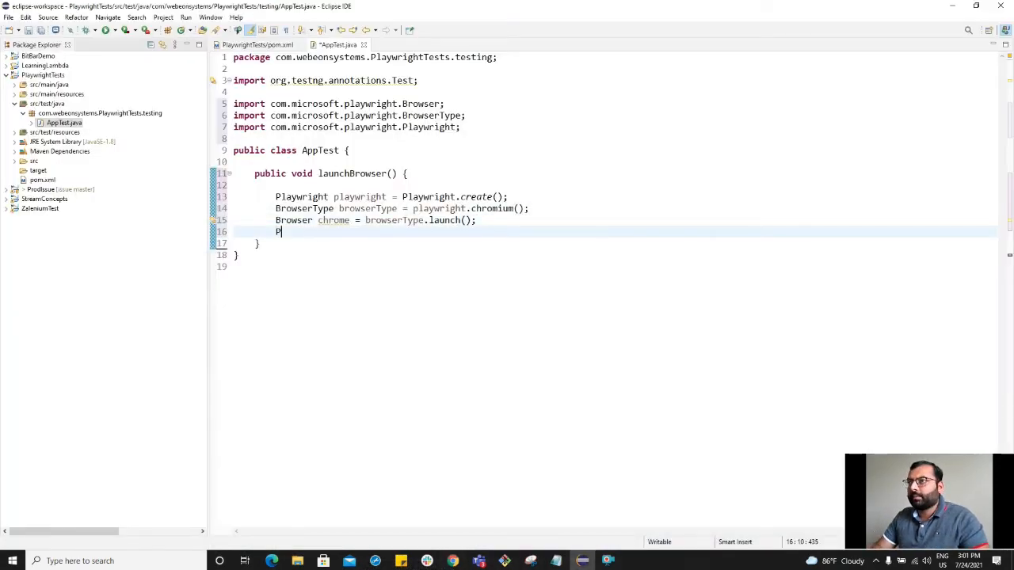
type("Page p")
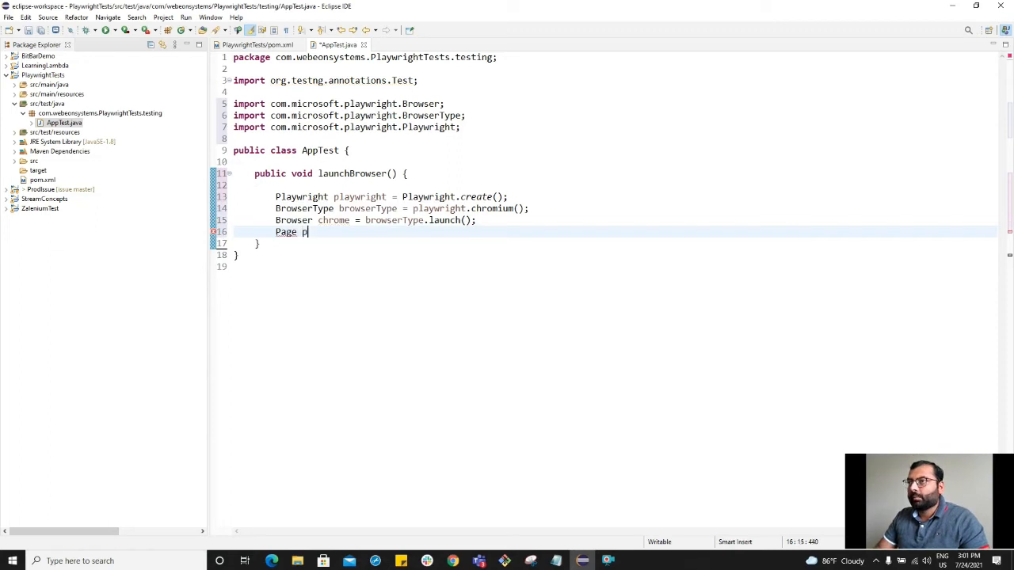
type("age = chrom")
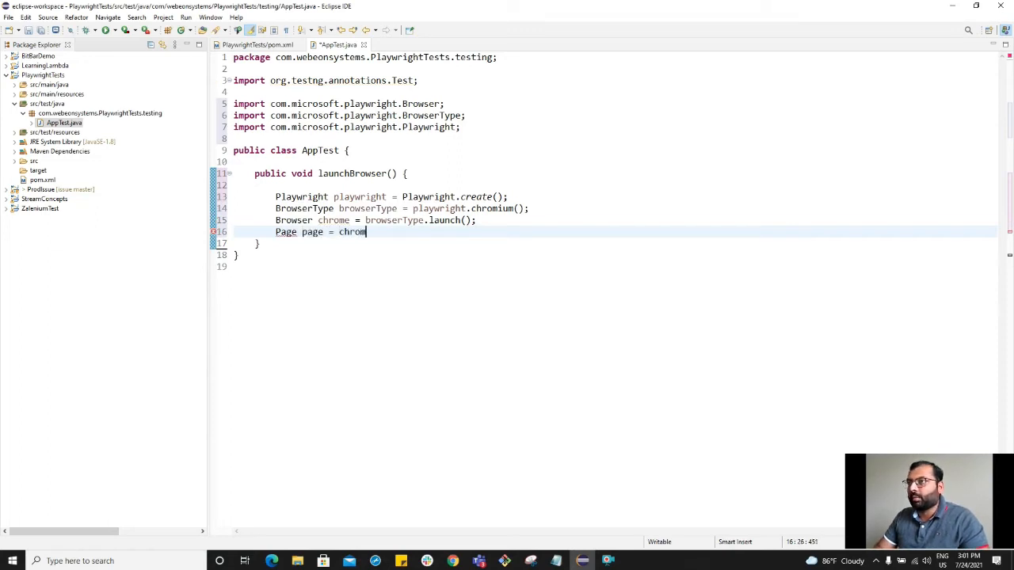
type(".")
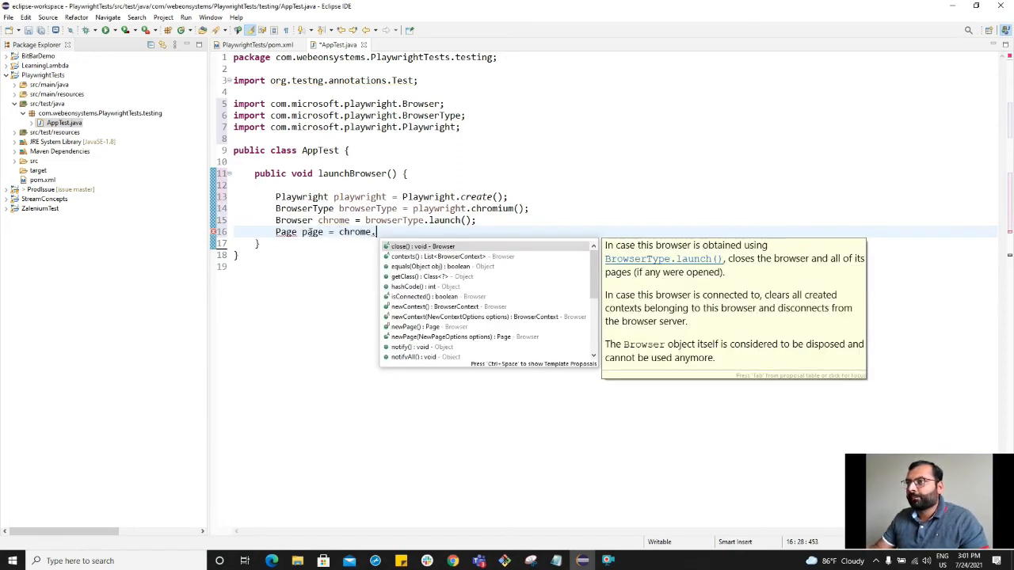
left_click(453, 560)
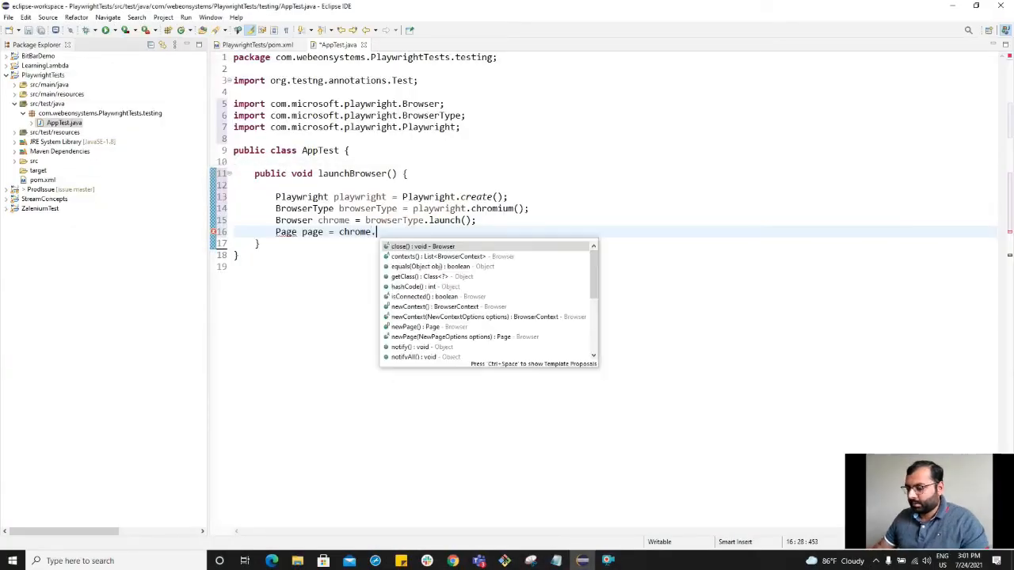
type("newPage();")
type("page.navigate(\"")
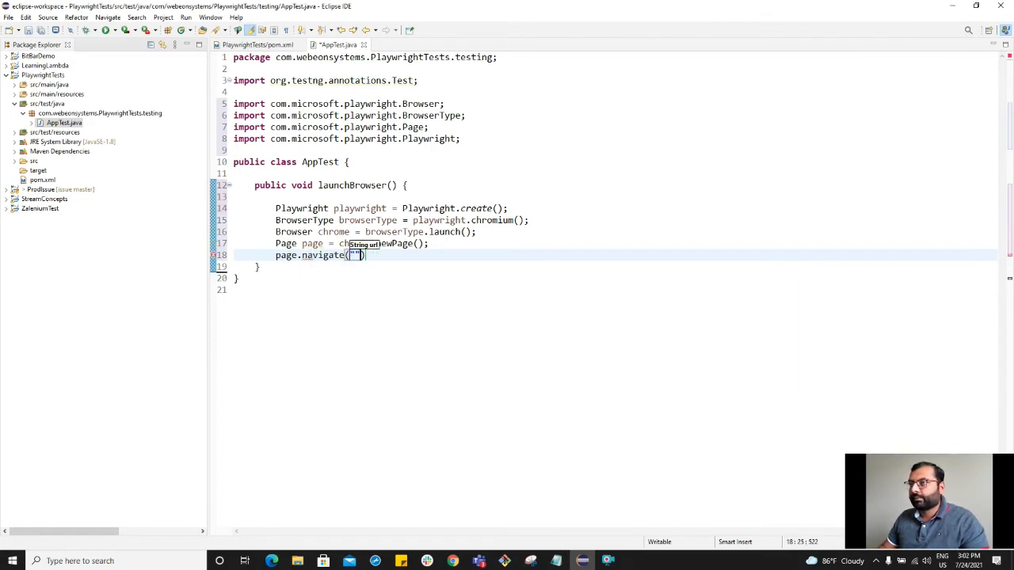
type("https:/")
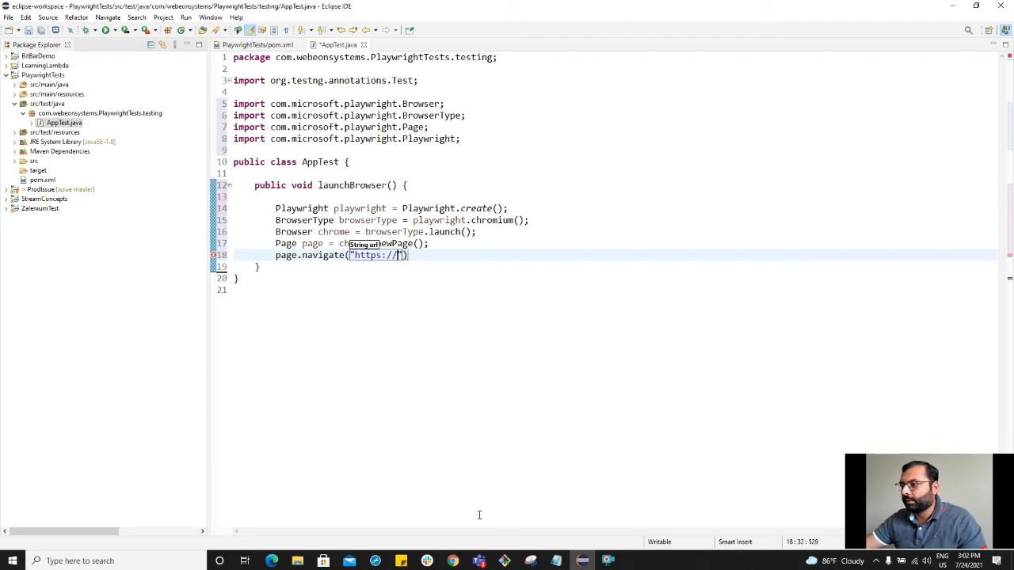
left_click(452, 561)
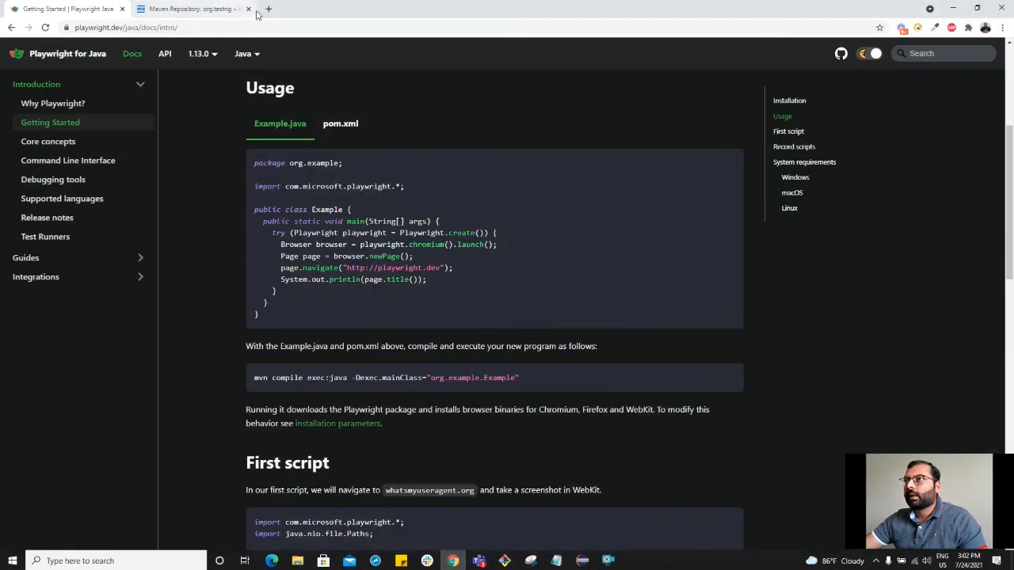
Search for Selenium Easy in a new tab, open seleniumeasy.com and copy its URL
left_click(268, 9)
type("selenium esay")
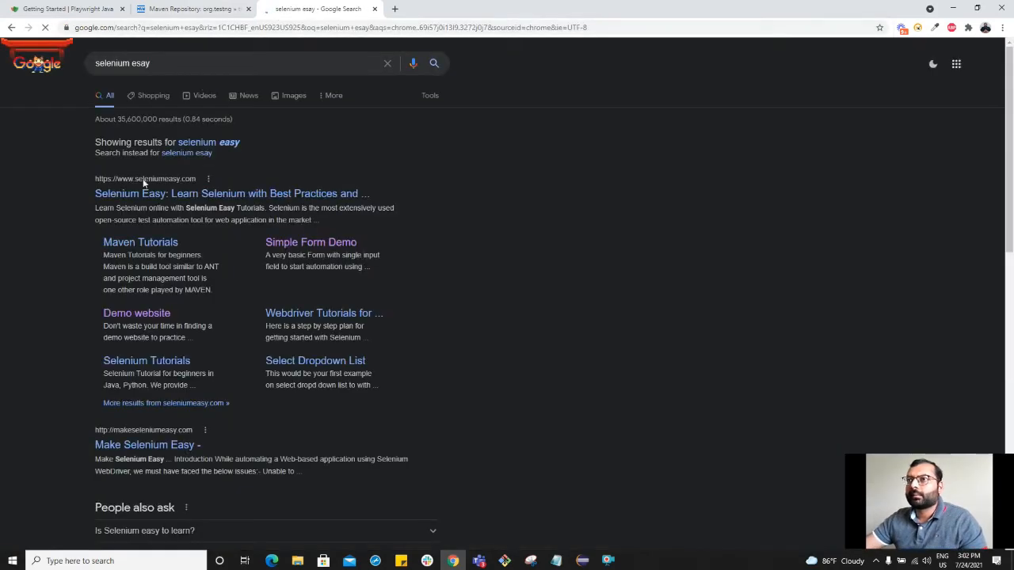
left_click(230, 193)
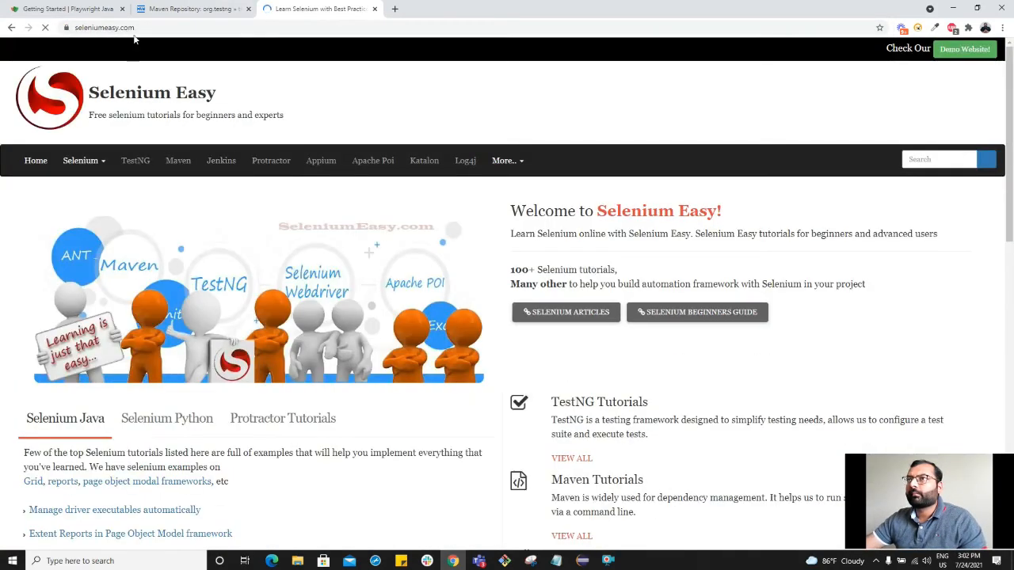
left_click(103, 26)
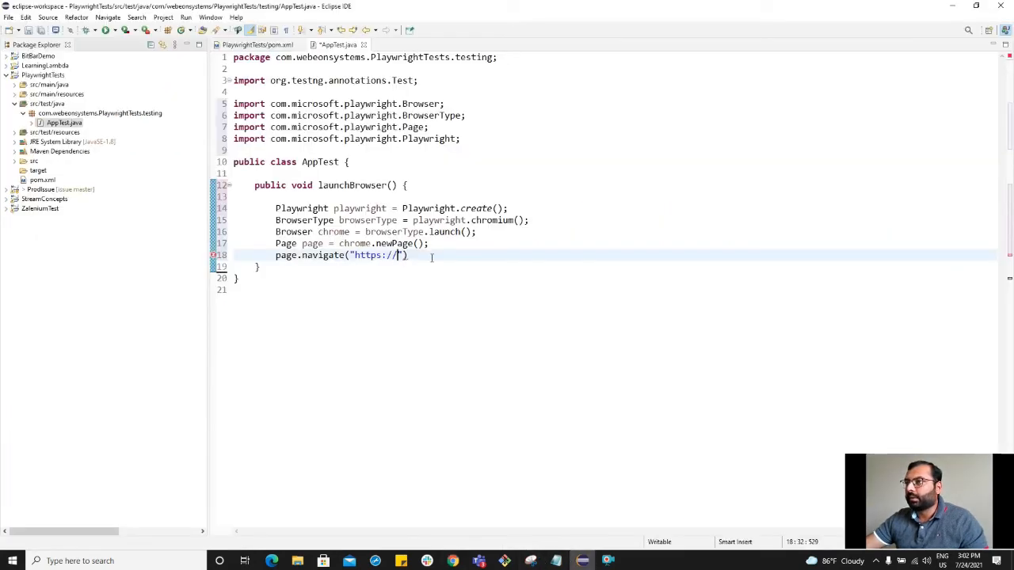
type("https://www.seleniumeasy.com/")
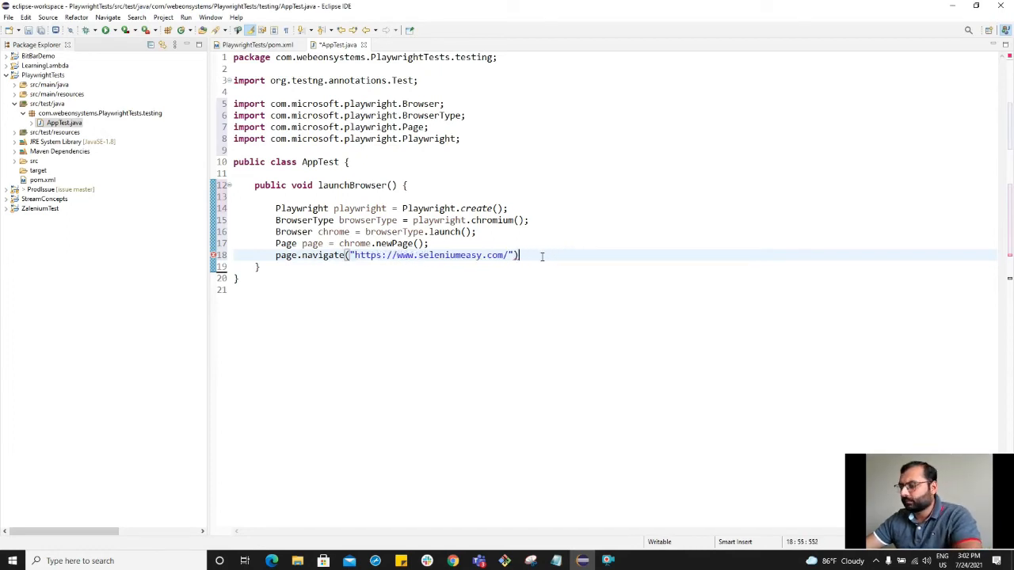
type(";")
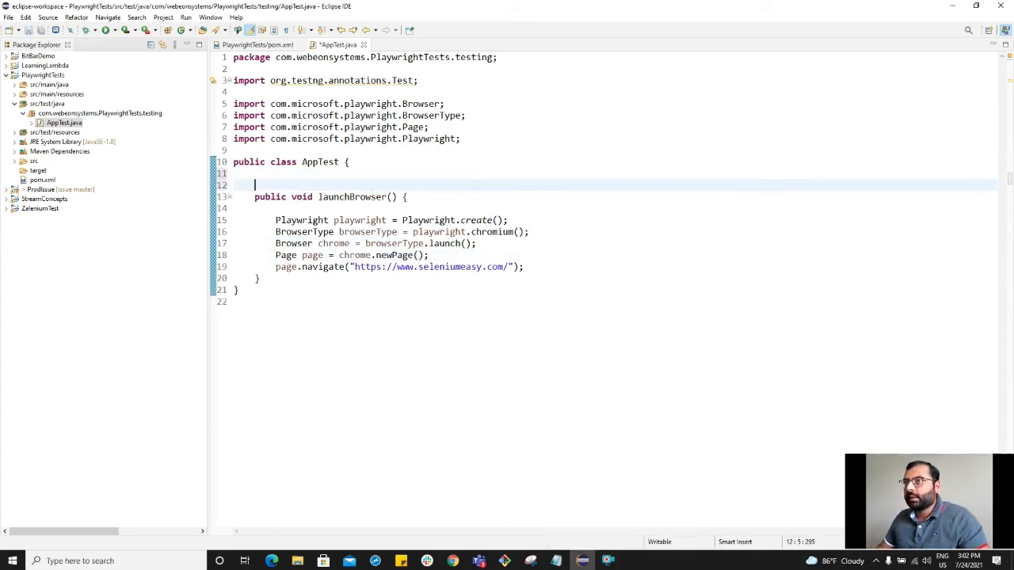
type("@Test")
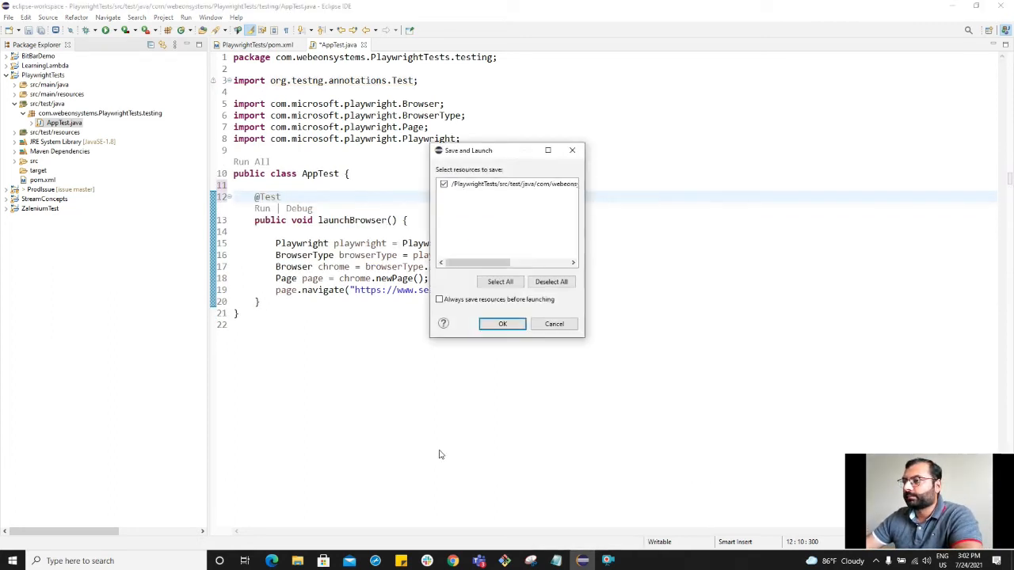
Save AppTest and run launchBrowser as a TestNG test until it passes
left_click(502, 323)
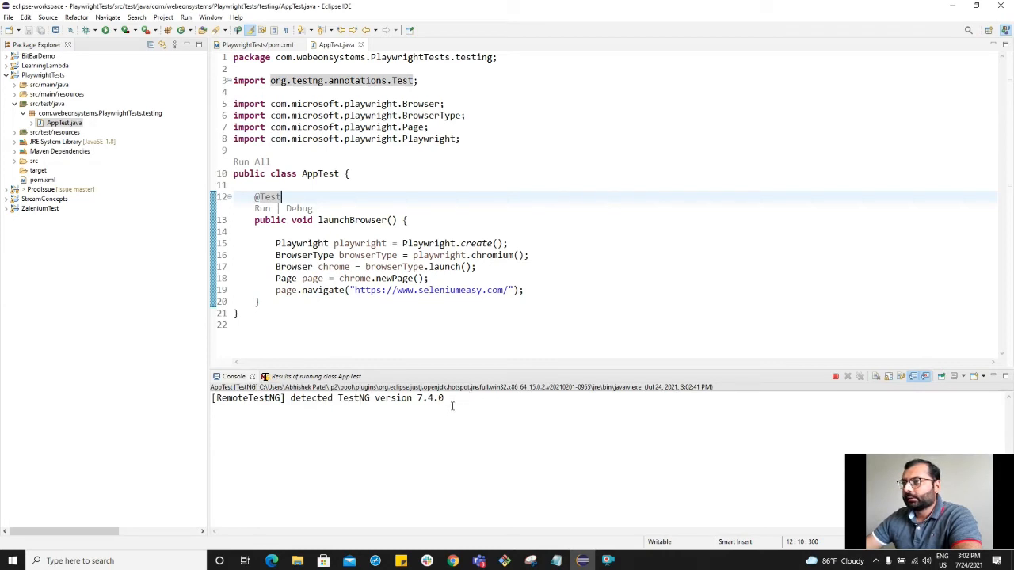
mouse_move(334, 438)
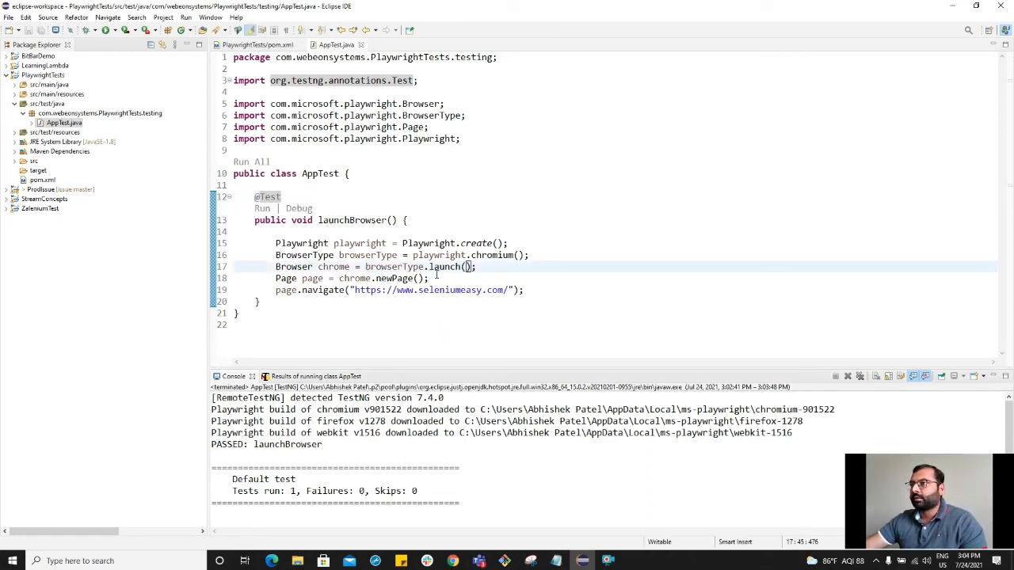
Launch chrome with new BrowserType.LaunchOptions().setHeadless(false)
type("new")
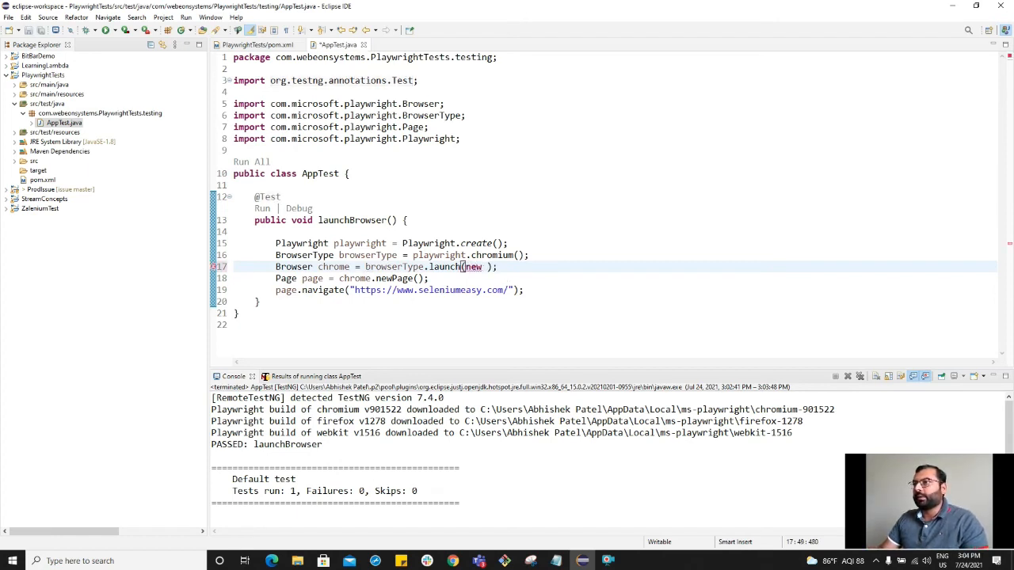
mouse_move(512, 278)
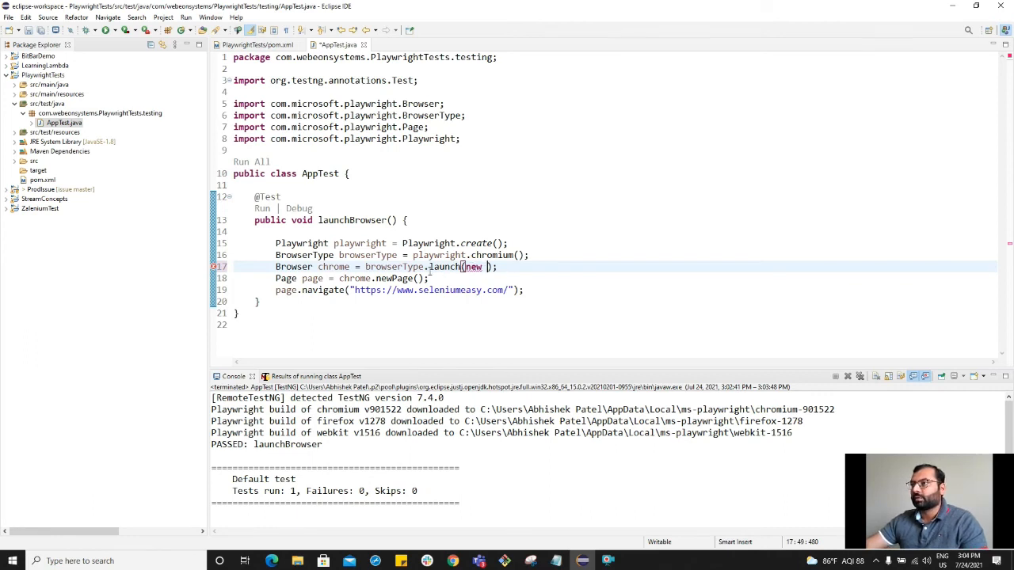
type("BrowserType.la")
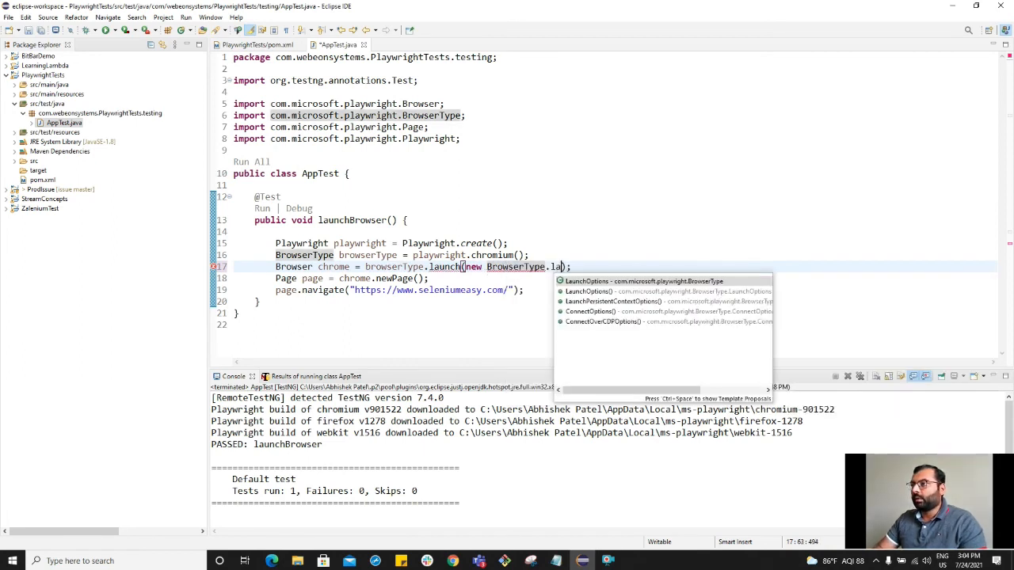
type("u")
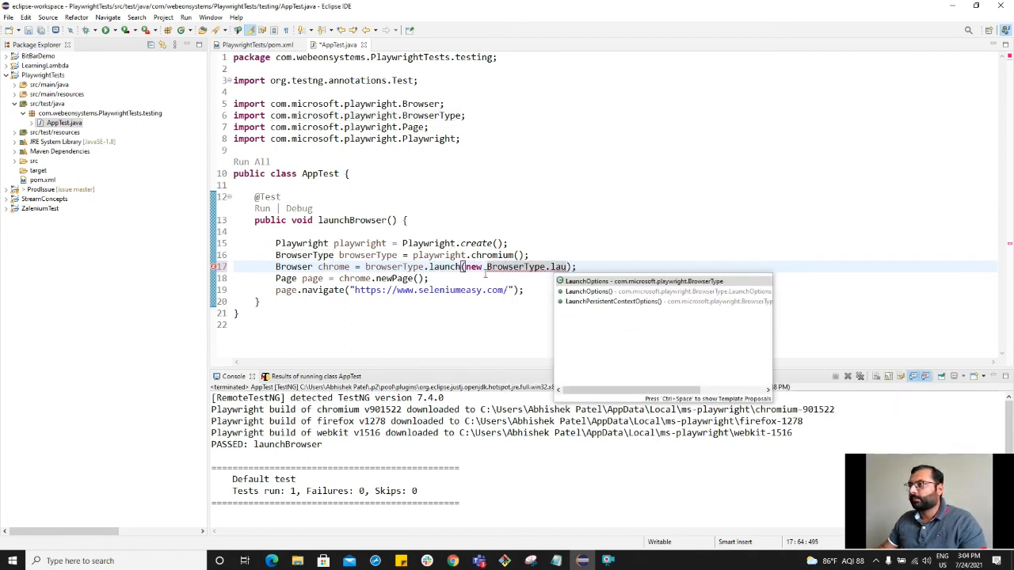
left_click(587, 281)
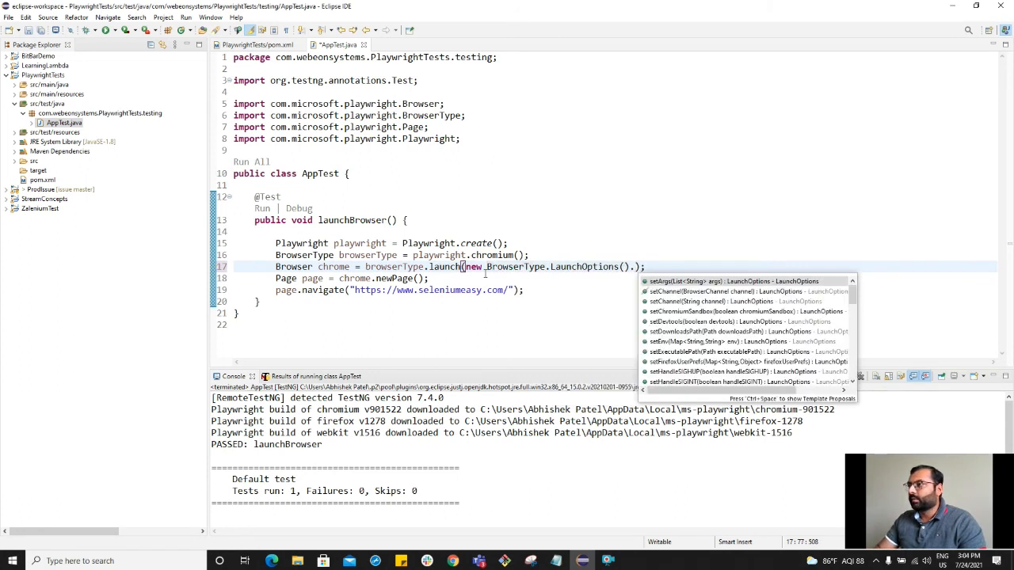
type(".sethe")
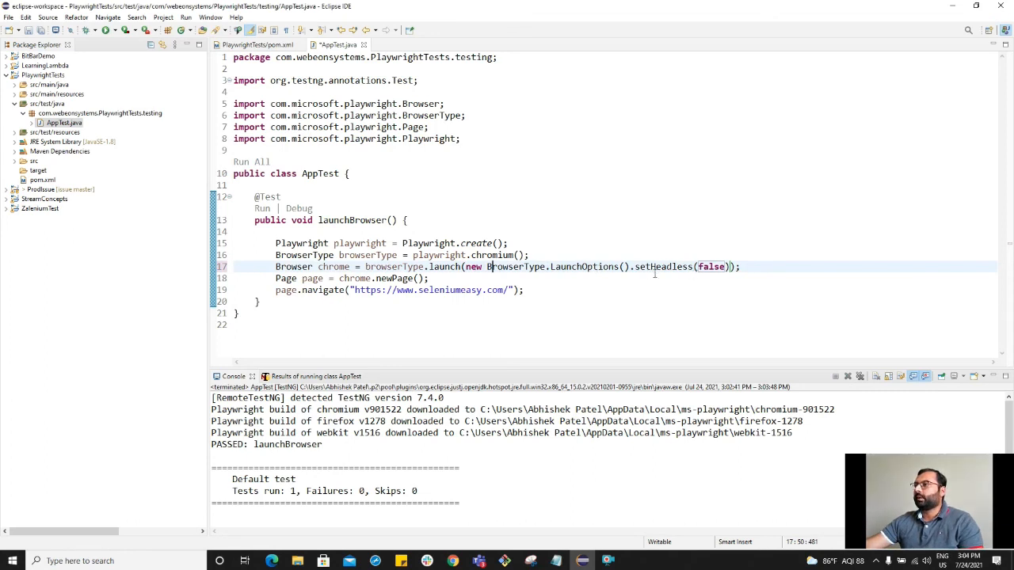
mouse_move(652, 280)
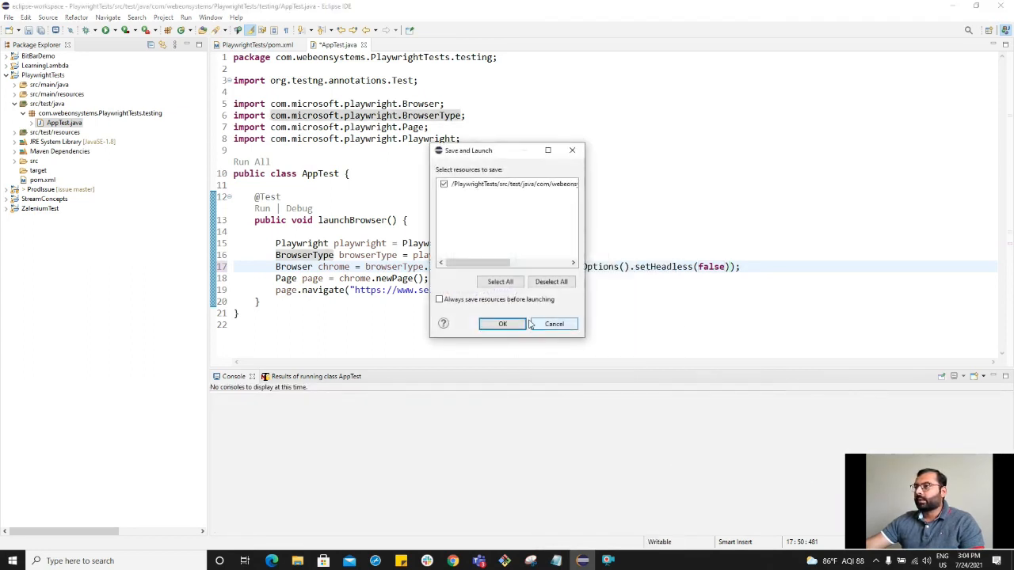
Save and rerun the headed test, then start adding page.close() after navigate
left_click(502, 324)
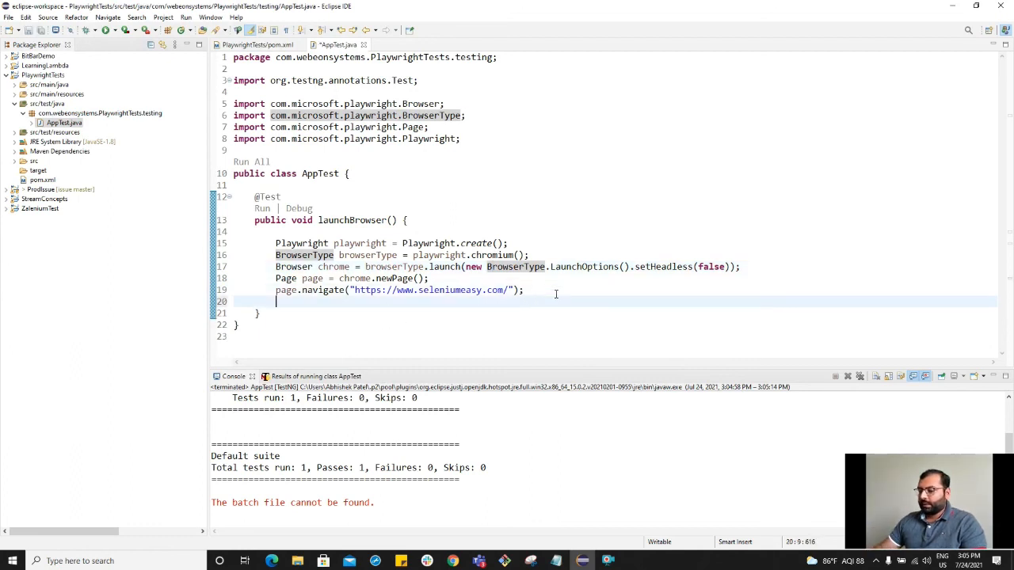
type("browser.")
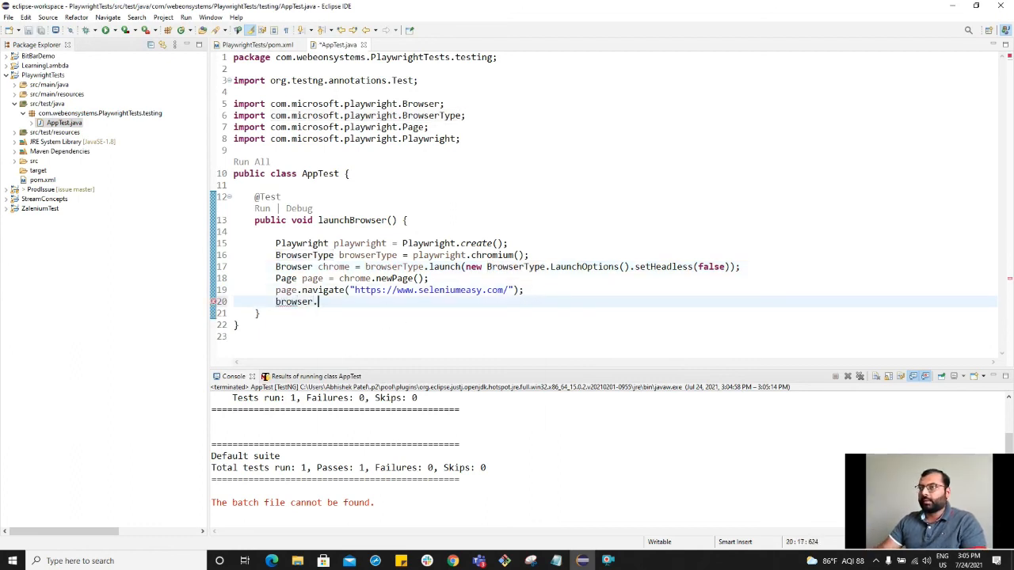
key("BackSpace")
type("page.")
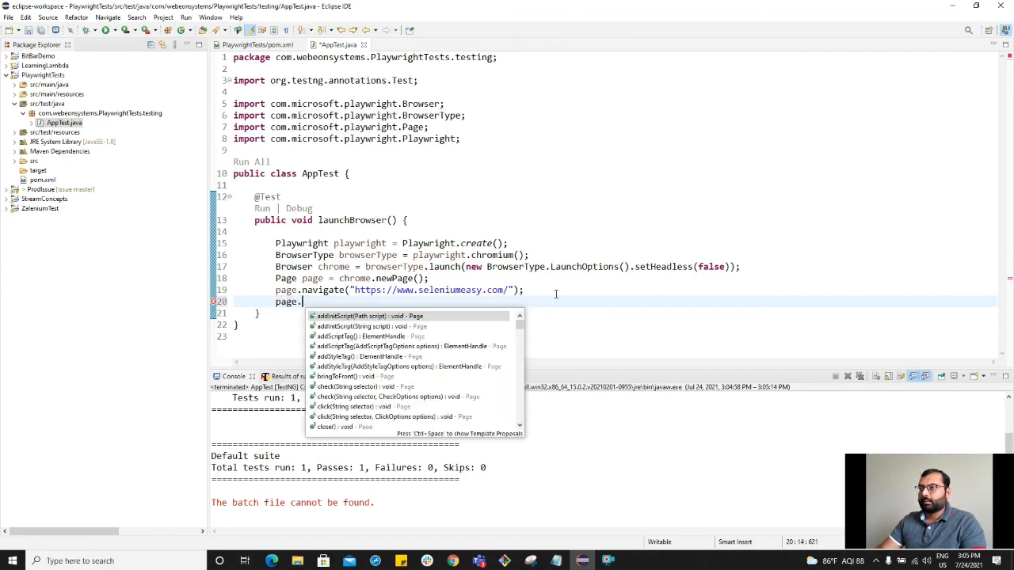
type("close")
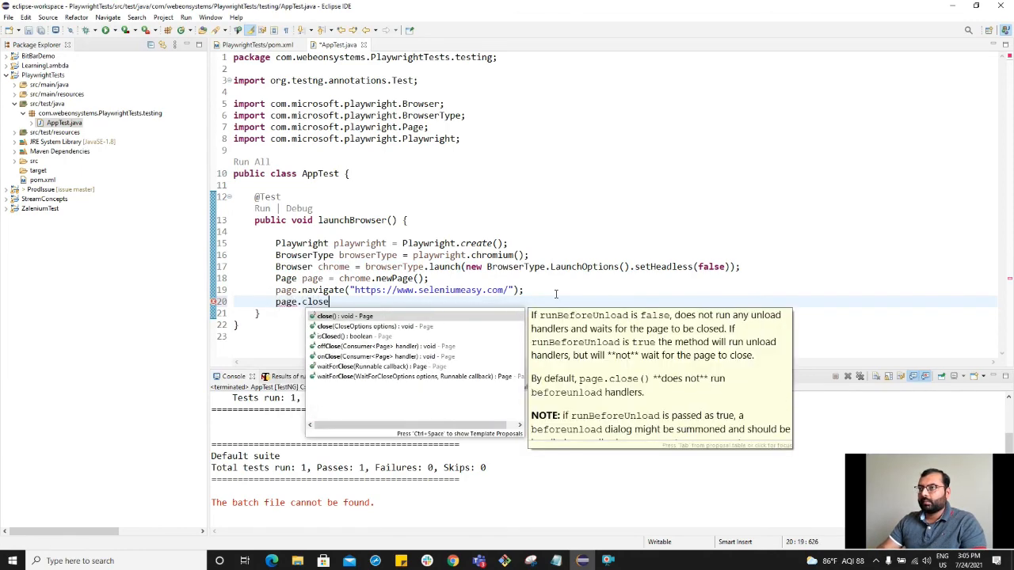